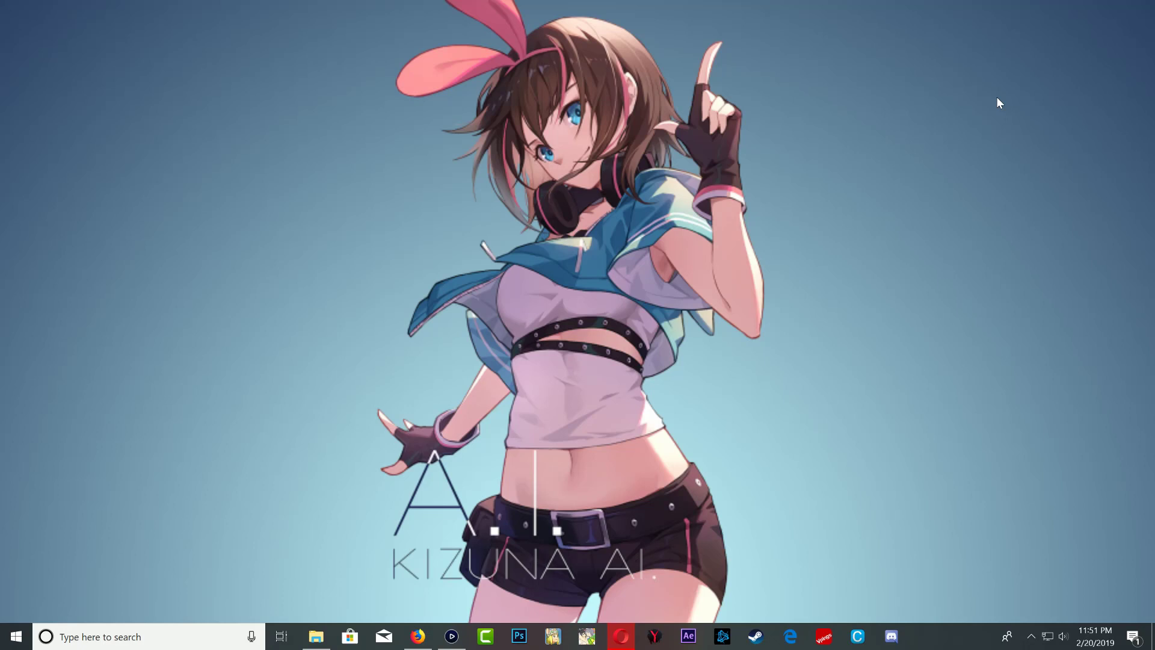
{"action": "mouse_move", "coordinate": [807, 96]}
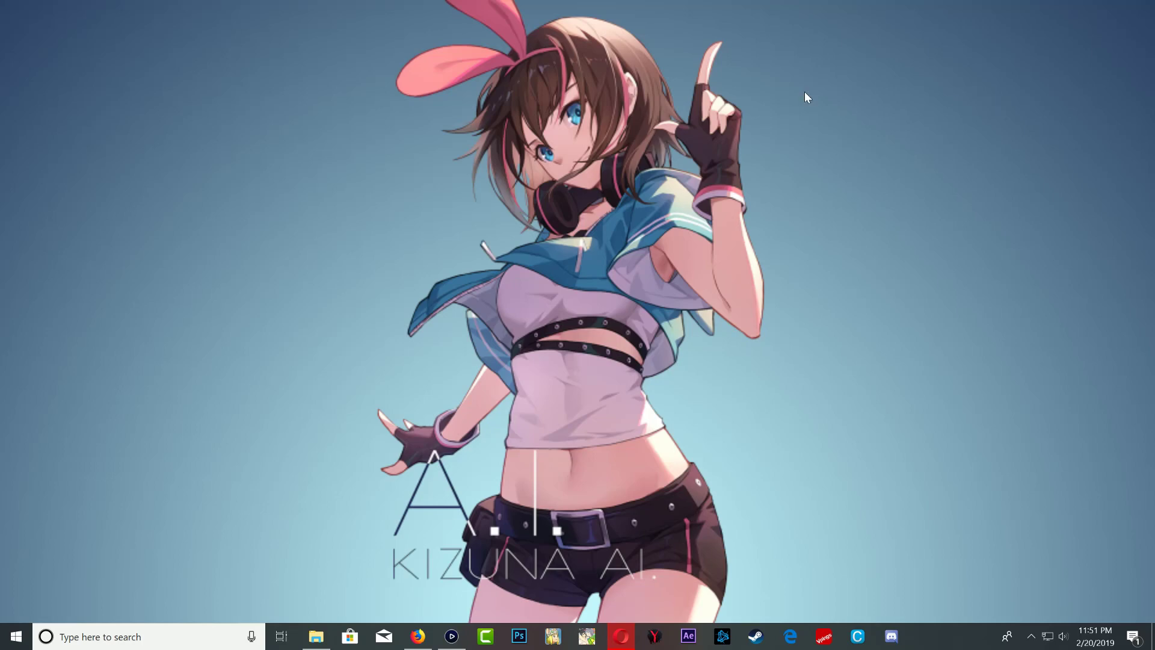
Open the GC Games folder, accept the certificate warning, and enter the psxita.it linux-loader-vram3 URL.
{"action": "left_click", "coordinate": [316, 637]}
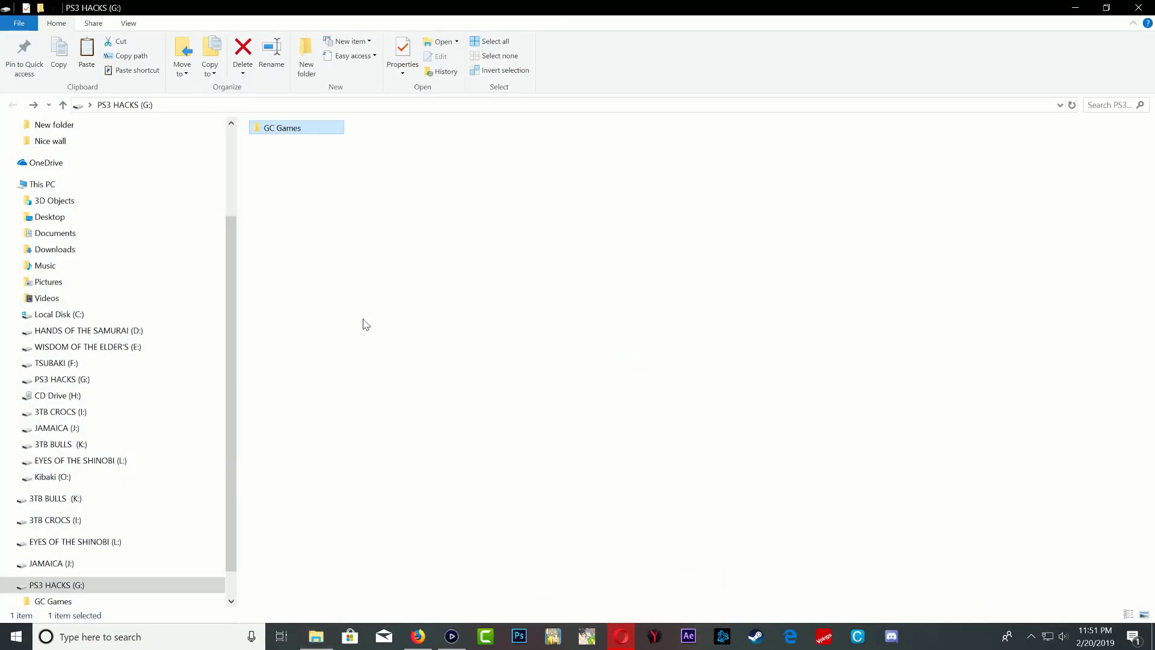
{"action": "right_click", "coordinate": [564, 454]}
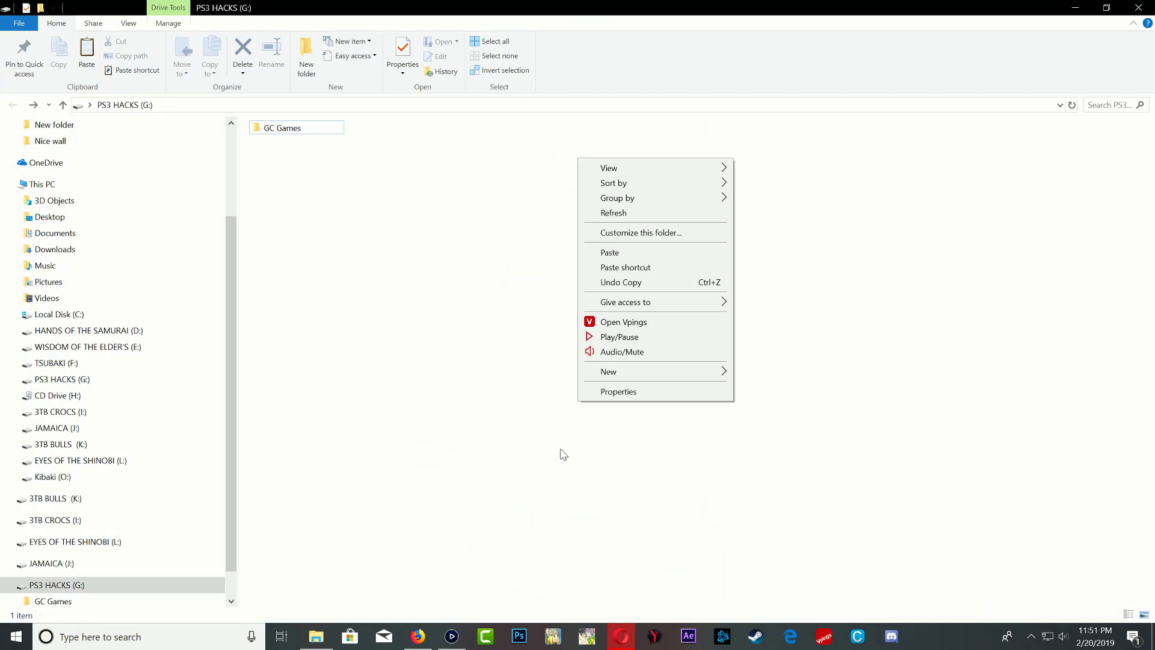
{"action": "left_click", "coordinate": [618, 392]}
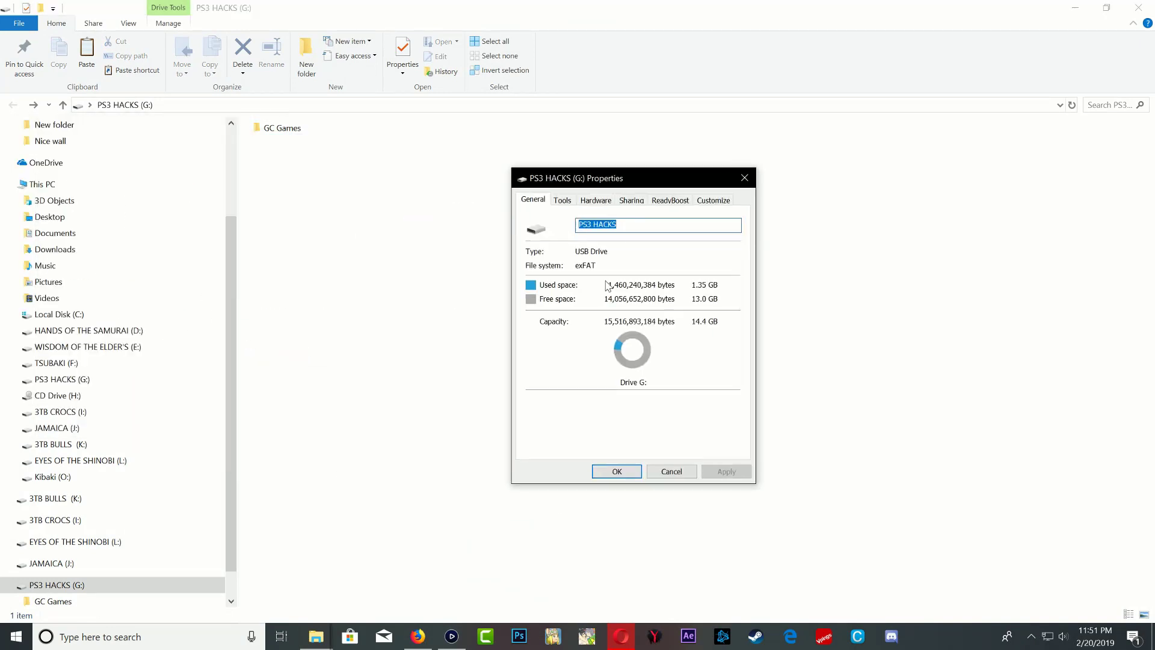
{"action": "mouse_move", "coordinate": [574, 267]}
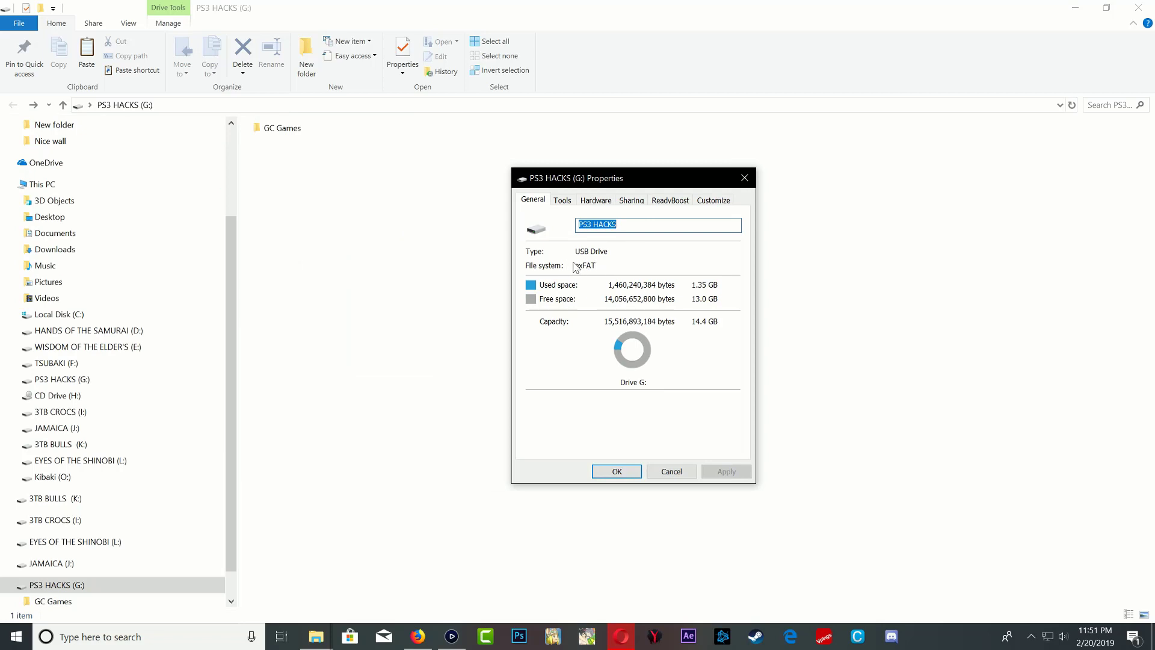
{"action": "mouse_move", "coordinate": [743, 177]}
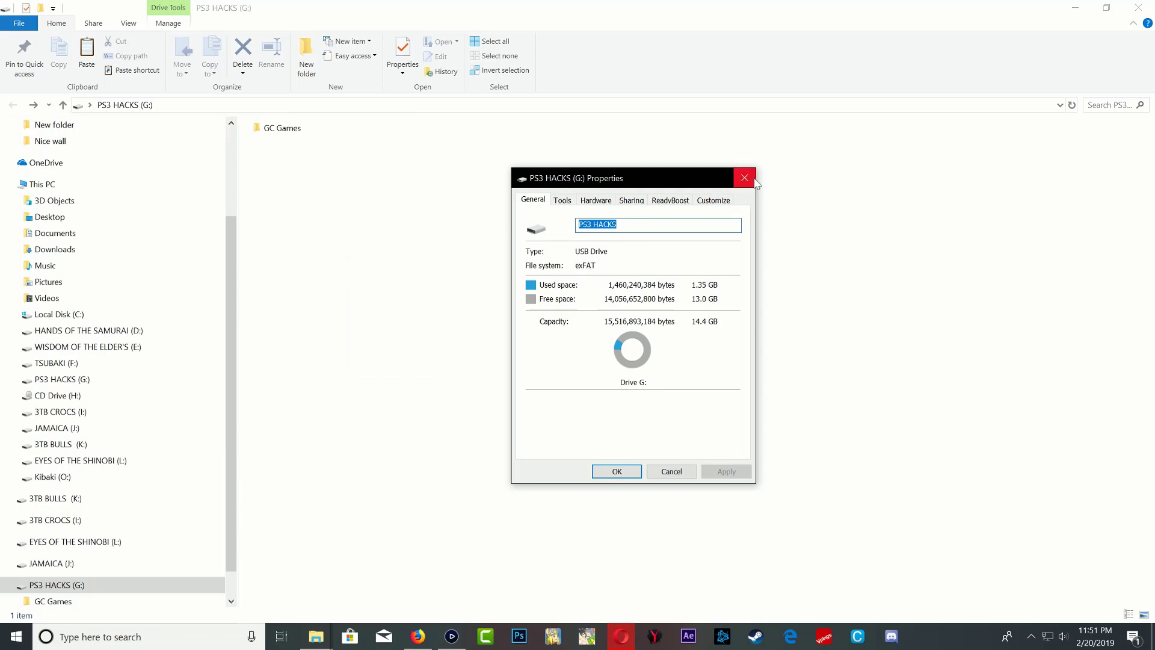
{"action": "mouse_move", "coordinate": [594, 276]}
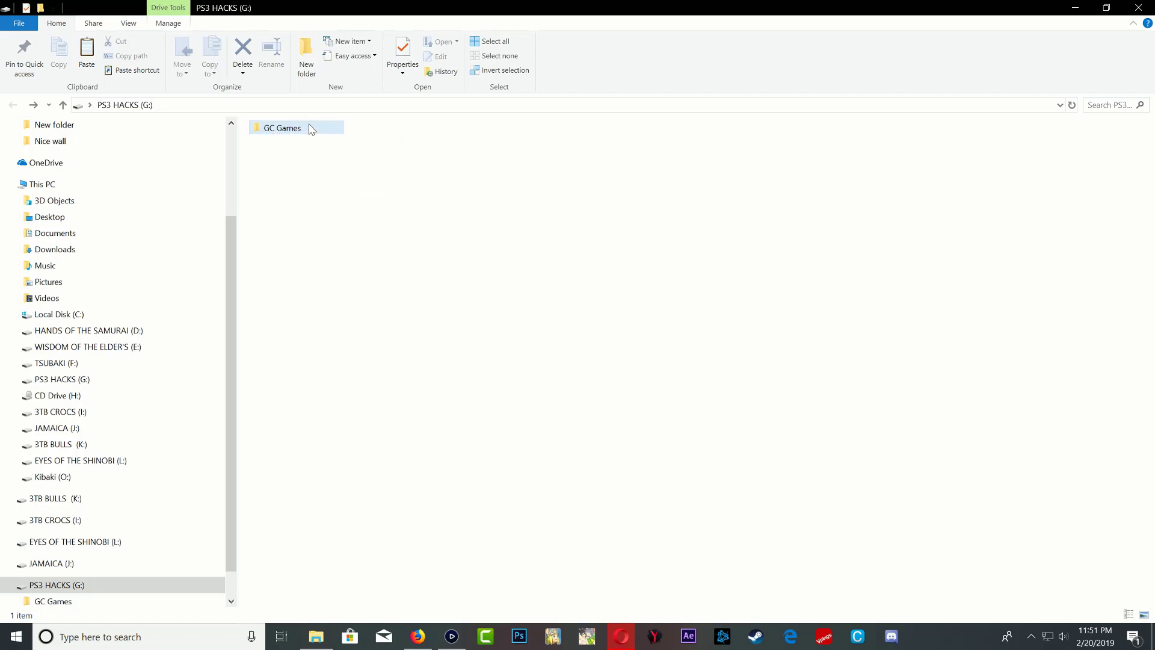
{"action": "double_click", "coordinate": [282, 128]}
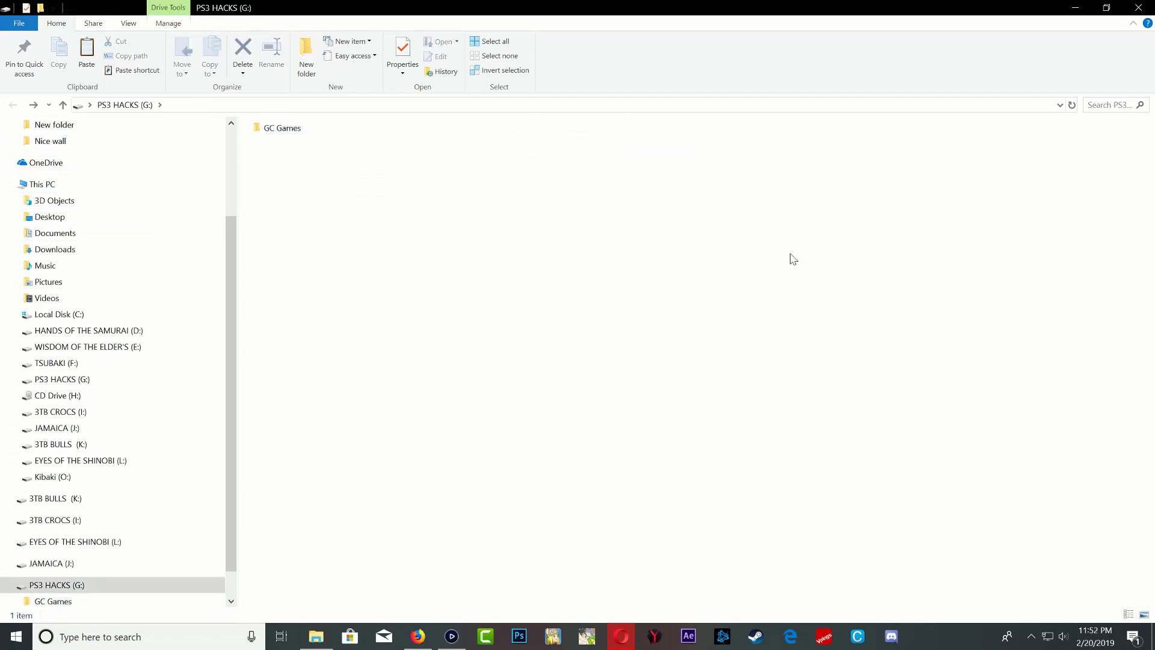
{"action": "mouse_move", "coordinate": [630, 318]}
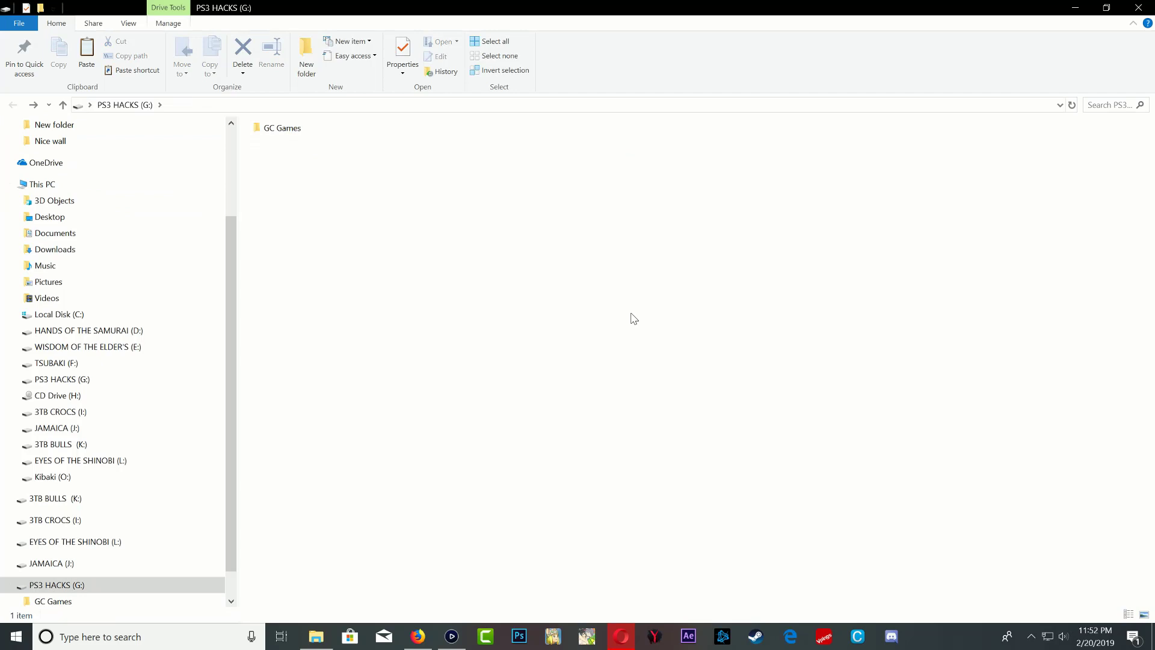
{"action": "mouse_move", "coordinate": [623, 309]}
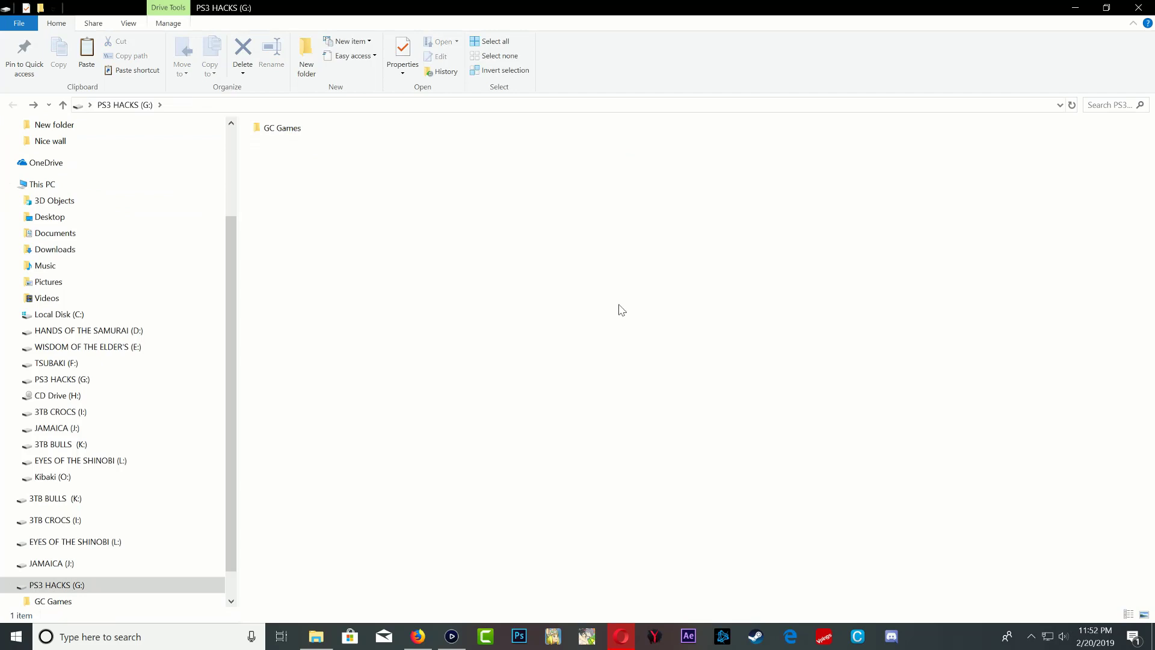
{"action": "mouse_move", "coordinate": [362, 214]}
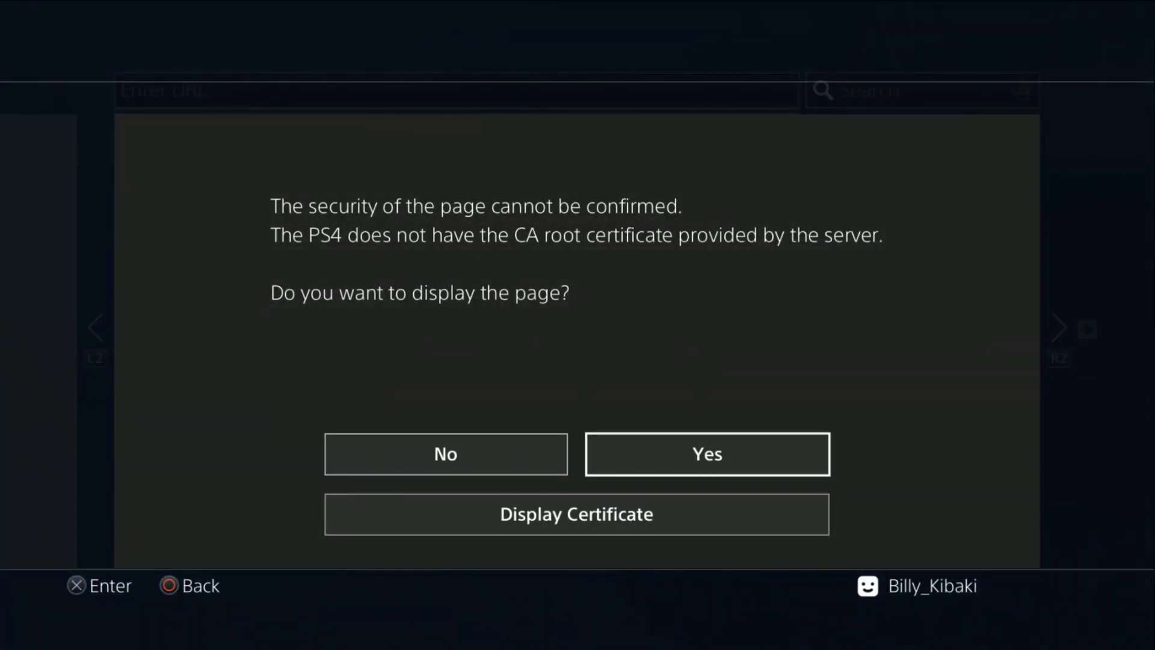
{"action": "left_click", "coordinate": [705, 453]}
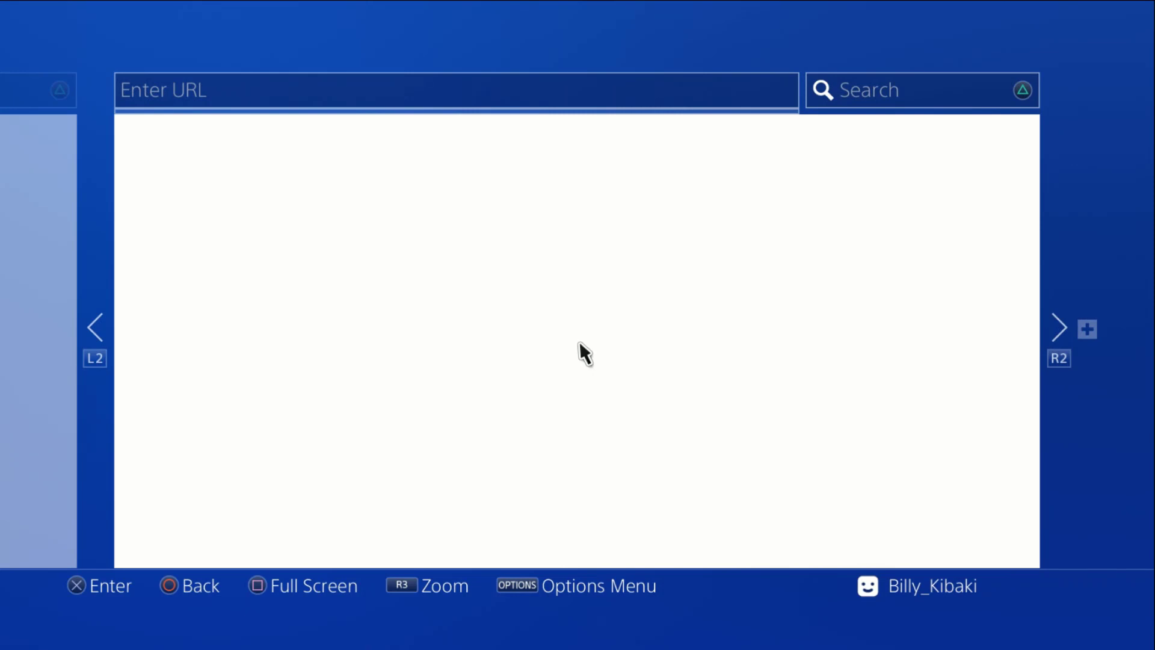
{"action": "type", "text": "https://www.psxita.it/linux-loader-vram3/"}
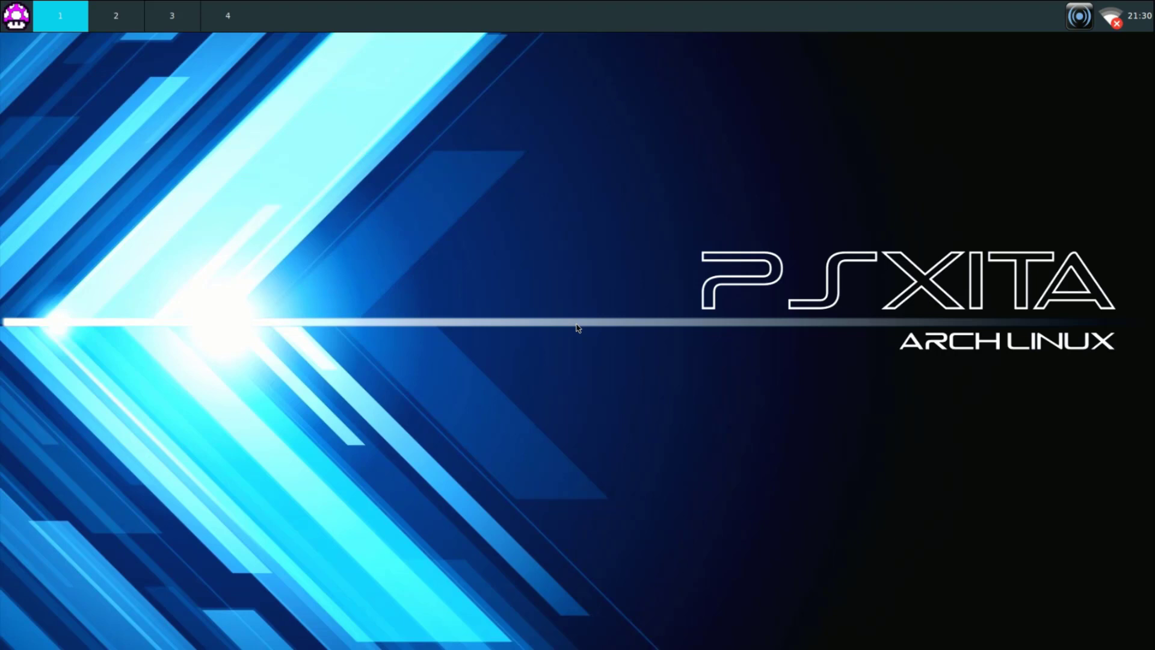
{"action": "mouse_move", "coordinate": [327, 226]}
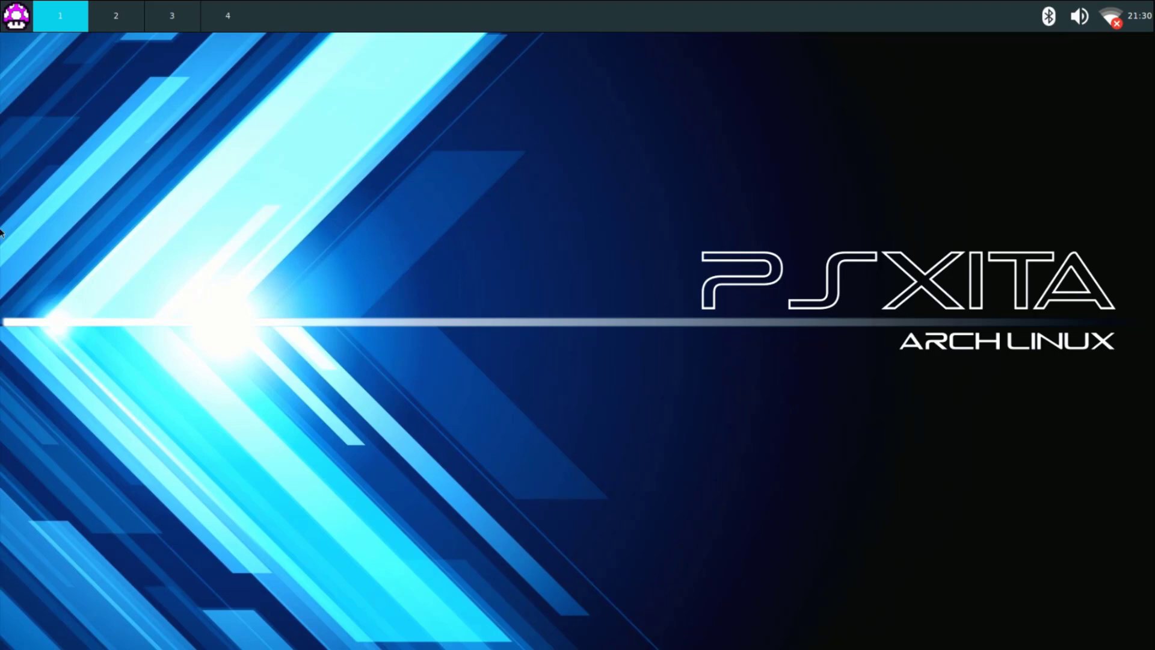
{"action": "mouse_move", "coordinate": [24, 9]}
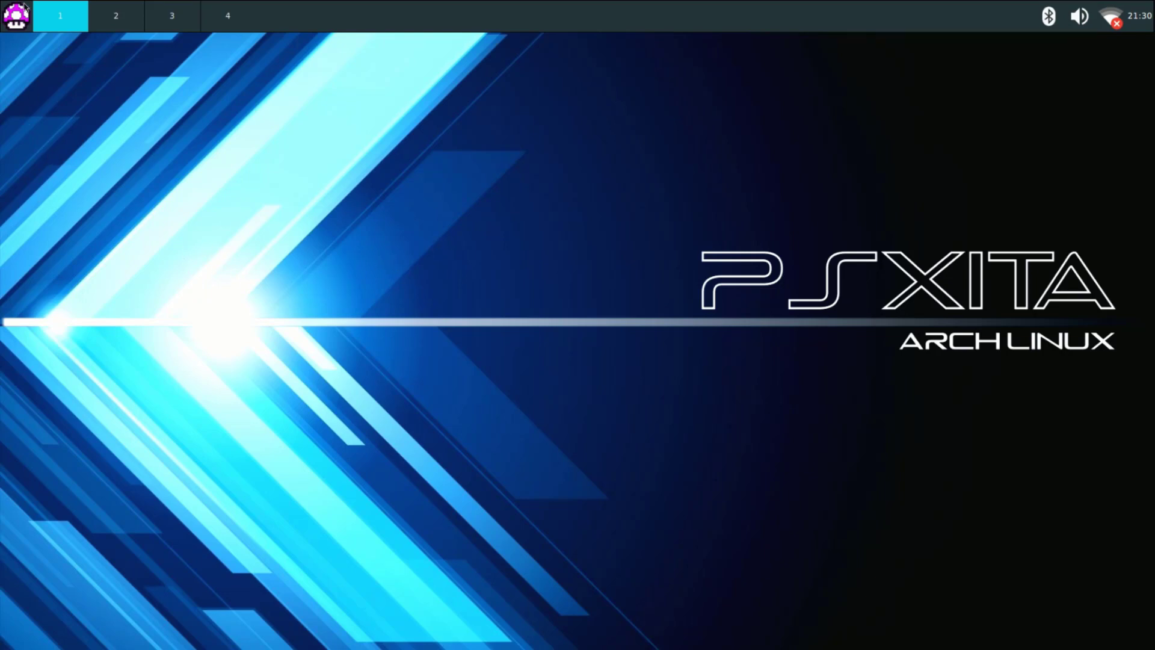
Open the mushroom launcher menu showing Accessories: AntiMicro, Document Viewer, Leafpad and Xarchiver.
{"action": "left_click", "coordinate": [14, 15]}
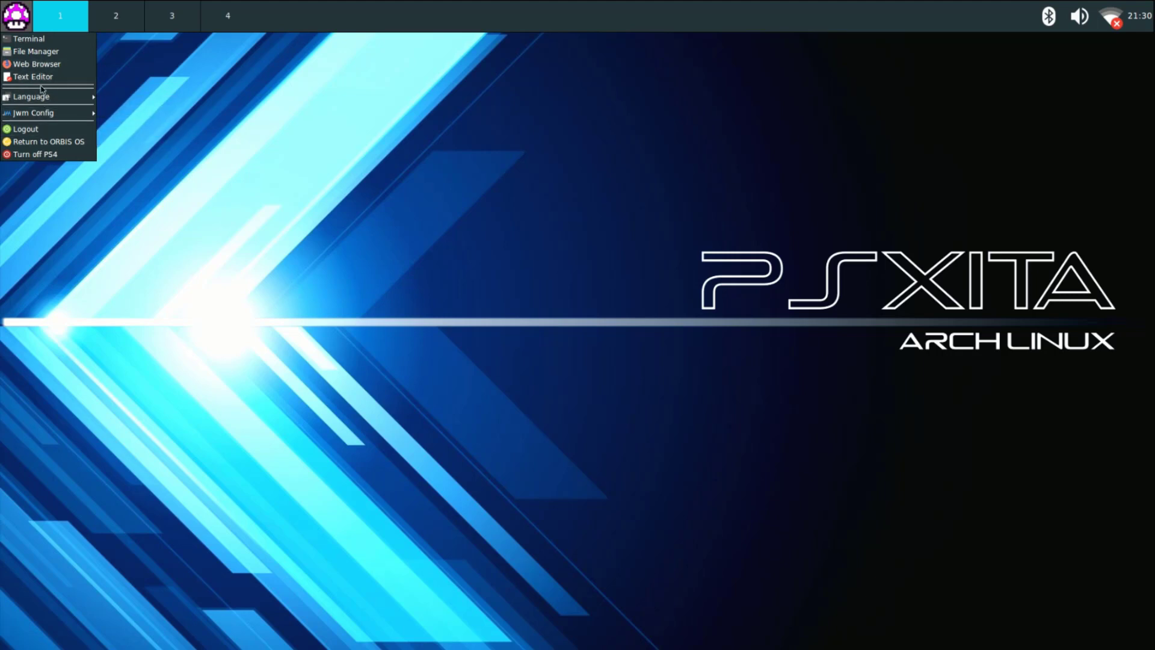
{"action": "mouse_move", "coordinate": [36, 65]}
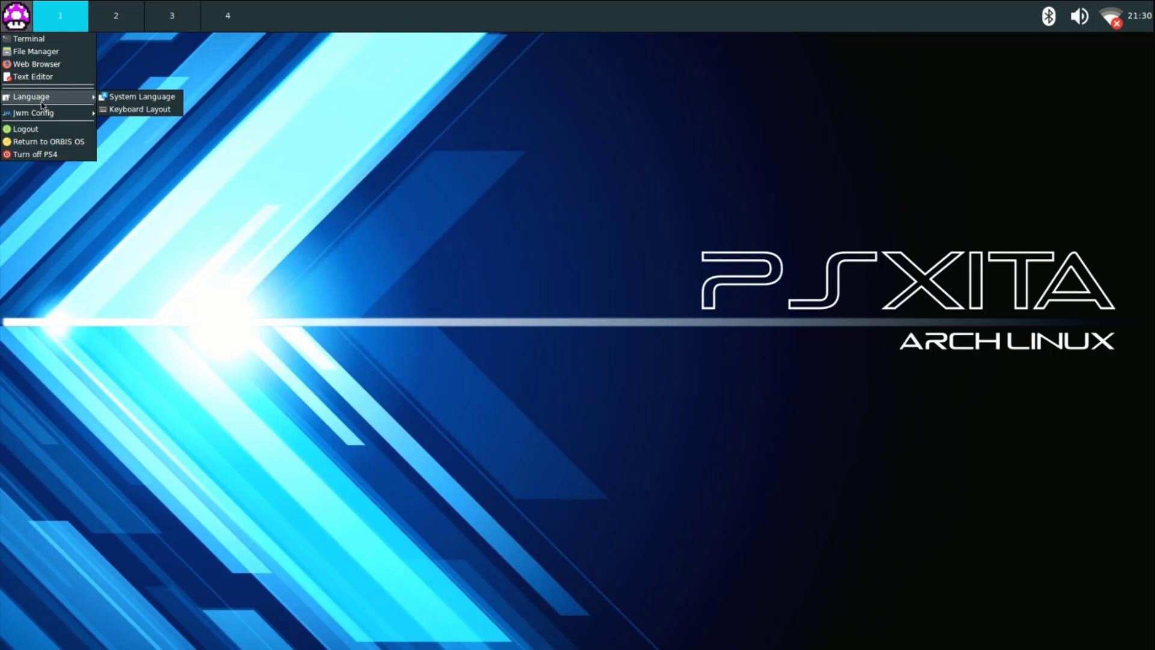
{"action": "mouse_move", "coordinate": [33, 113]}
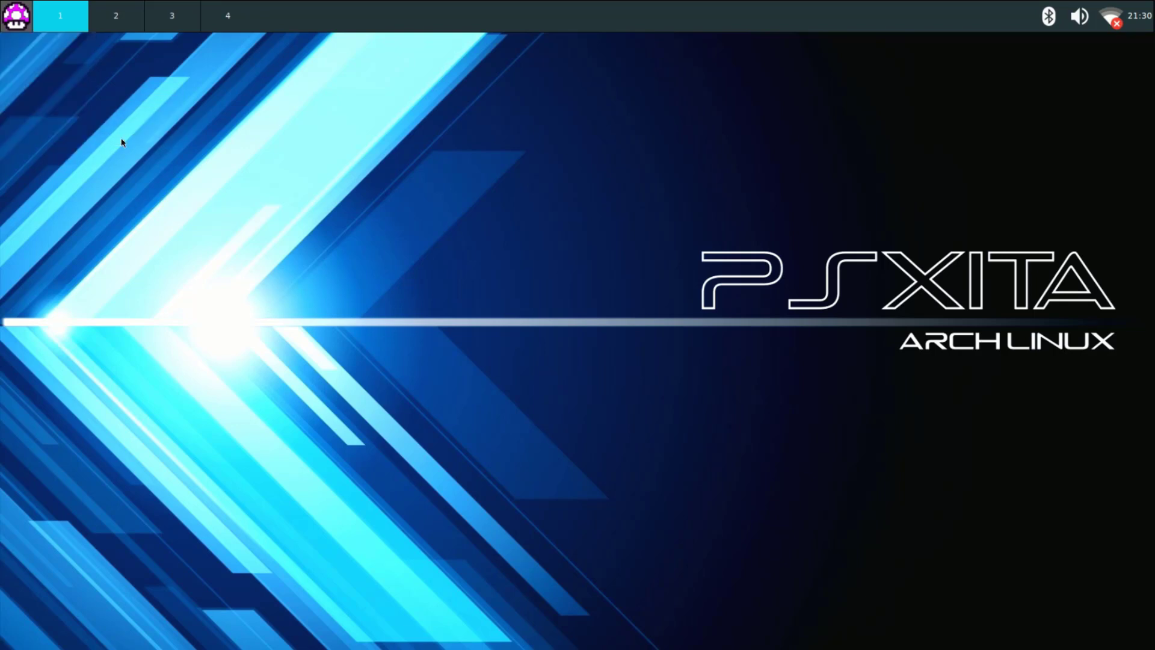
{"action": "mouse_move", "coordinate": [145, 170]}
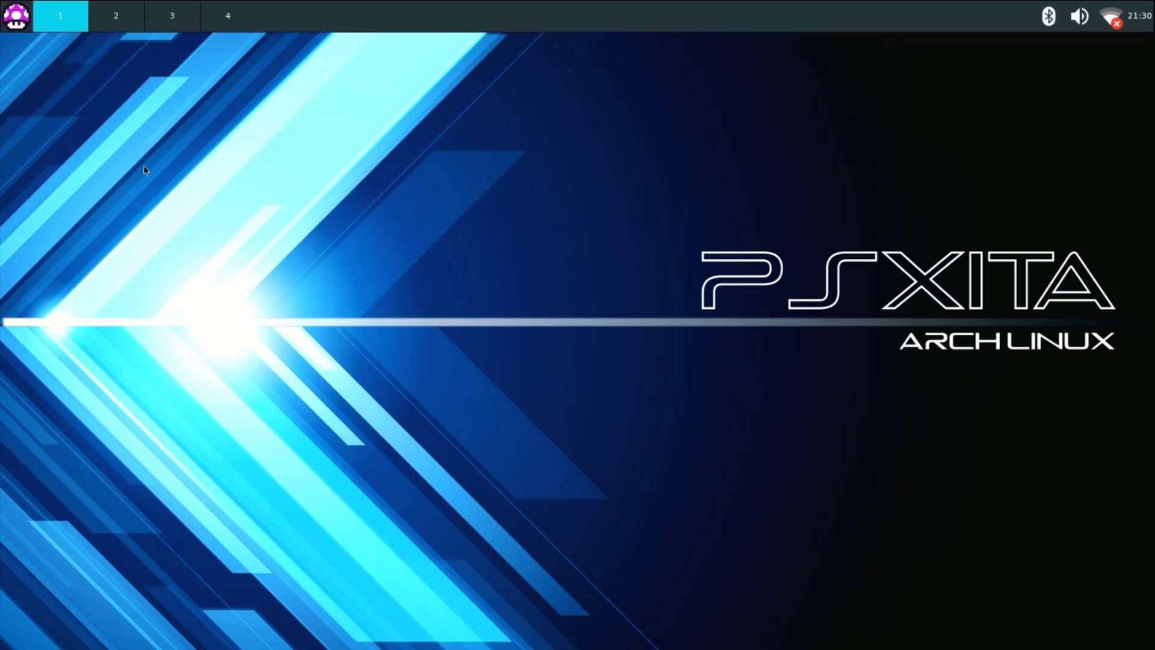
{"action": "left_click", "coordinate": [14, 16]}
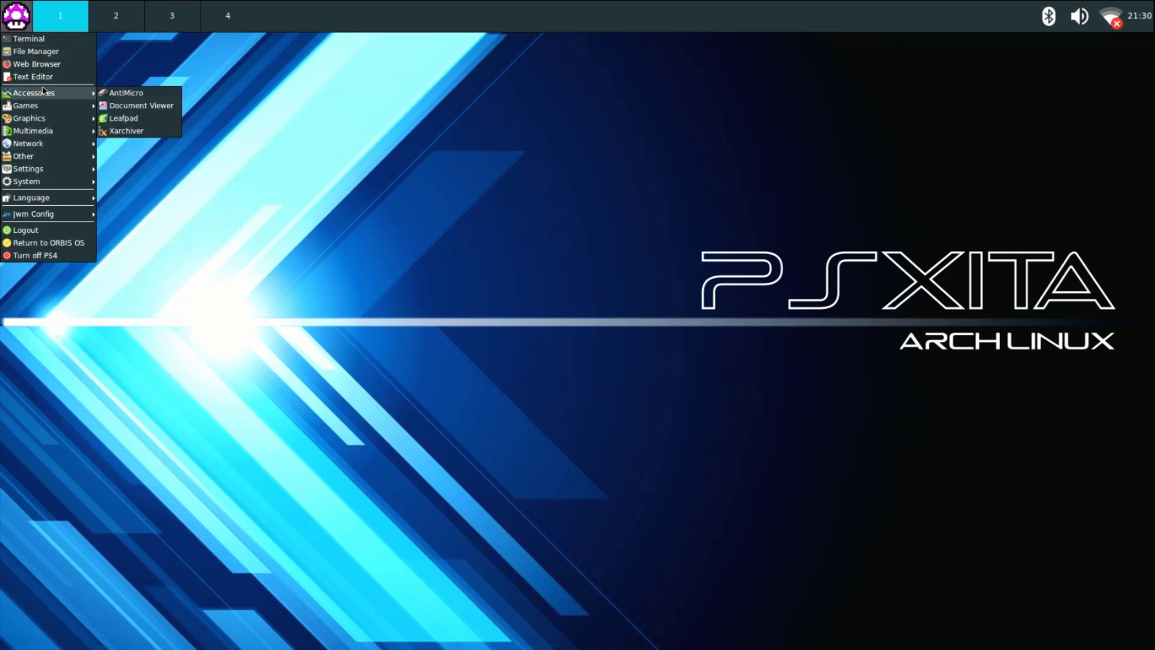
Copy GC Games from the PS3 HACKS drive and paste it into the home roms folder.
{"action": "left_click", "coordinate": [147, 132]}
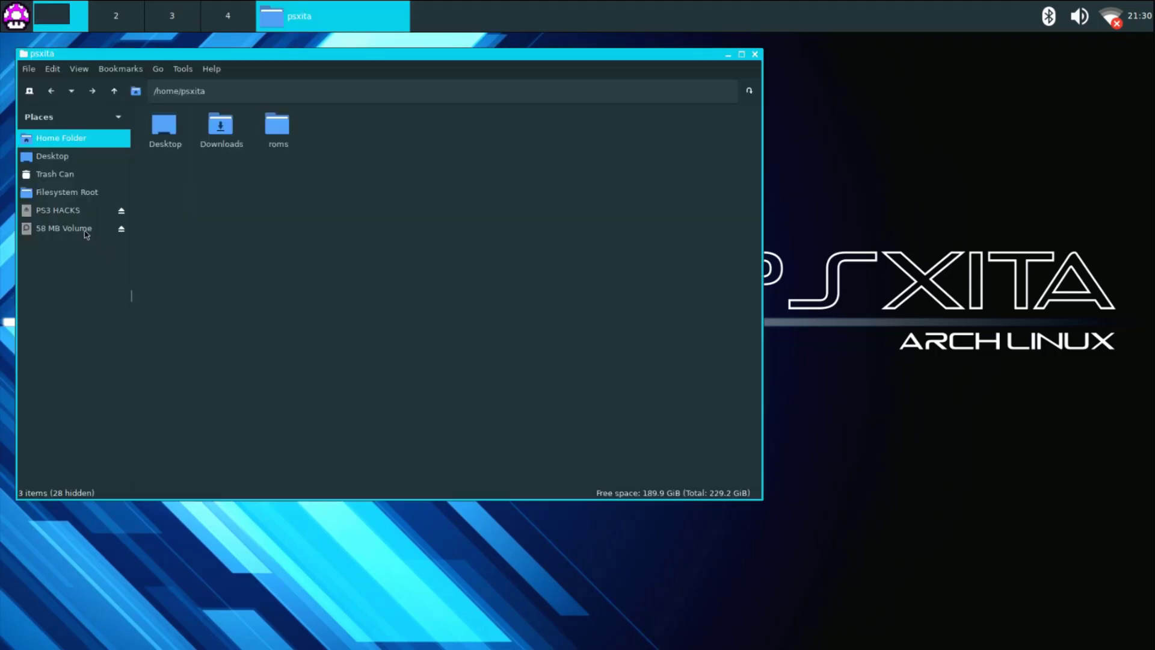
{"action": "mouse_move", "coordinate": [62, 214]}
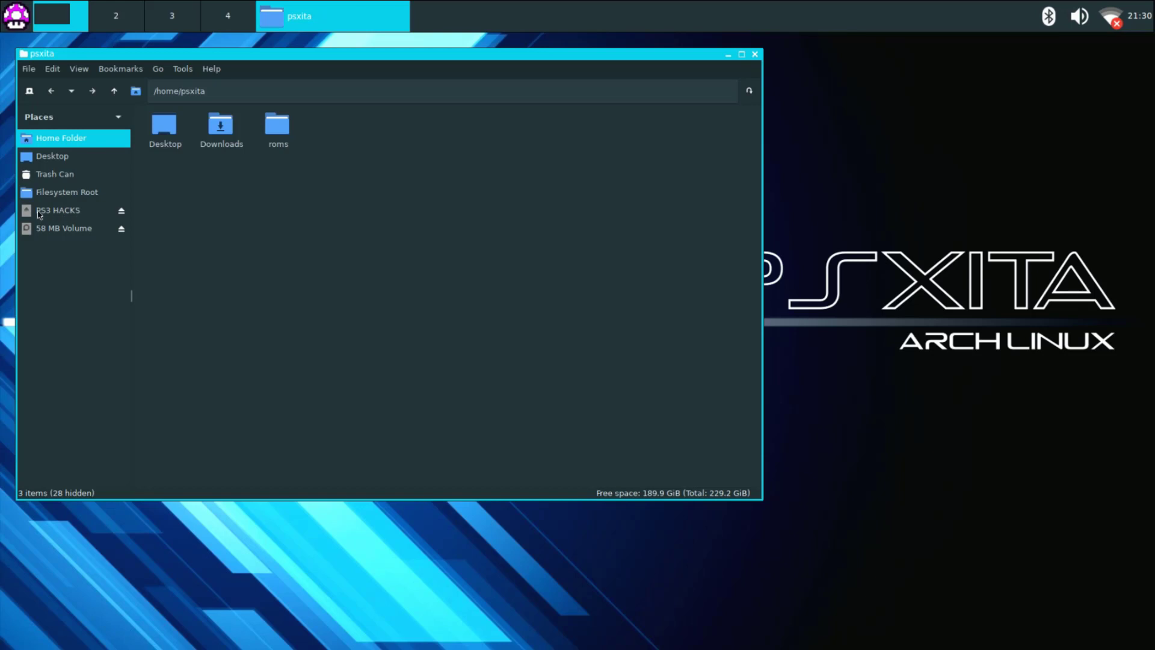
{"action": "mouse_move", "coordinate": [53, 214]}
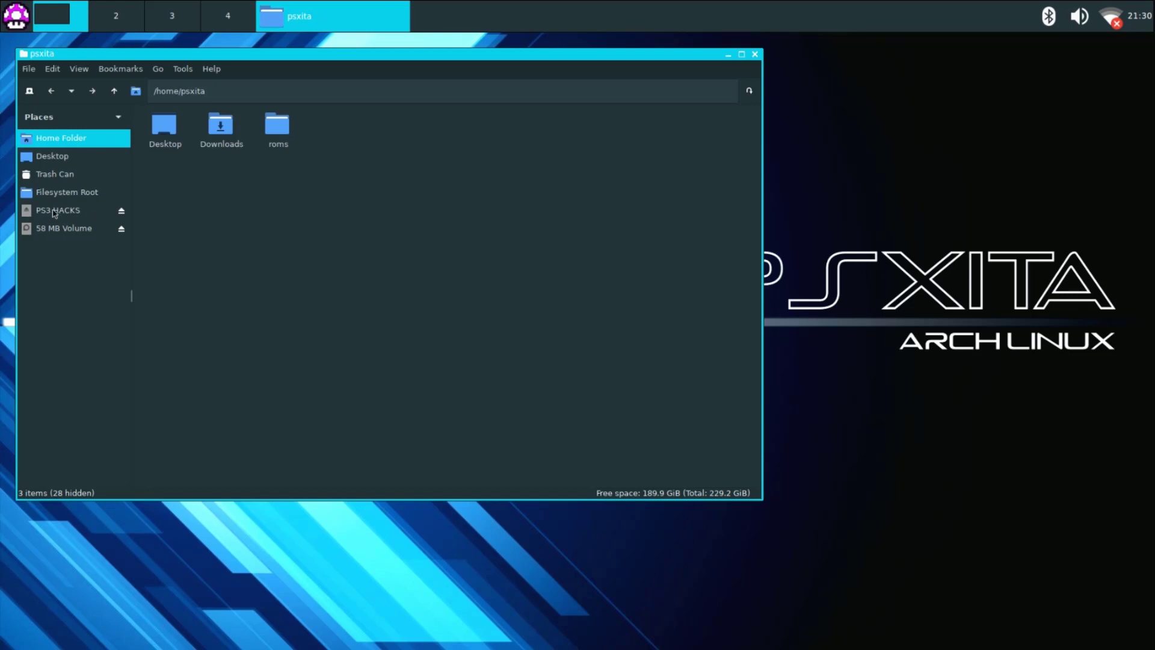
{"action": "left_click", "coordinate": [57, 210]}
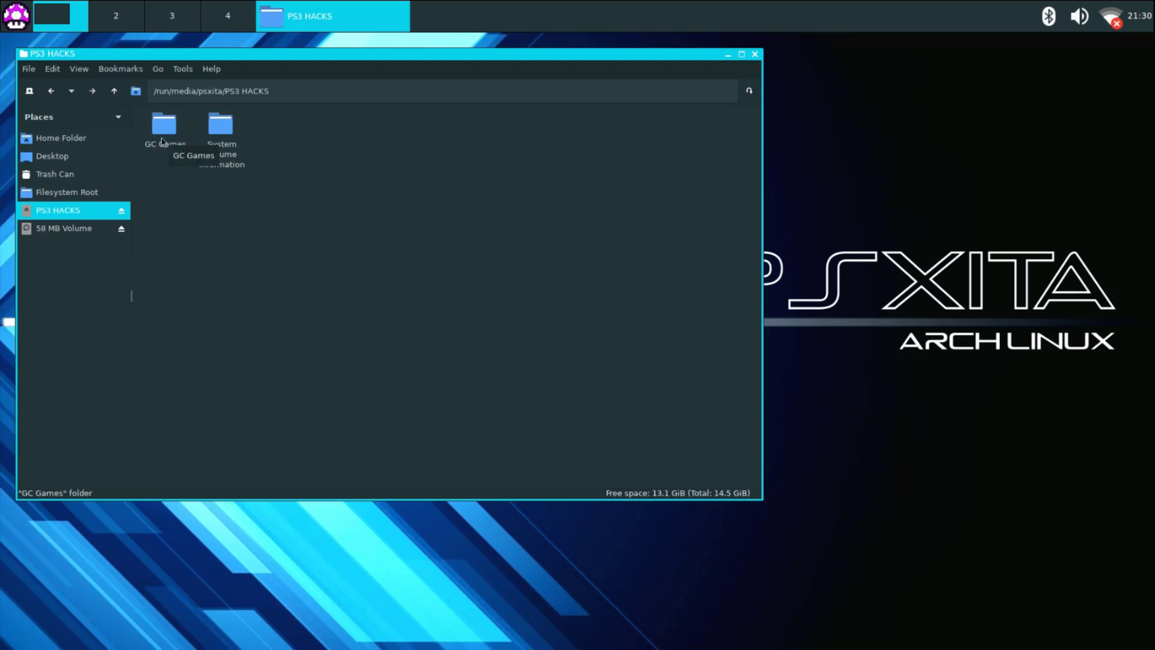
{"action": "left_click", "coordinate": [163, 132]}
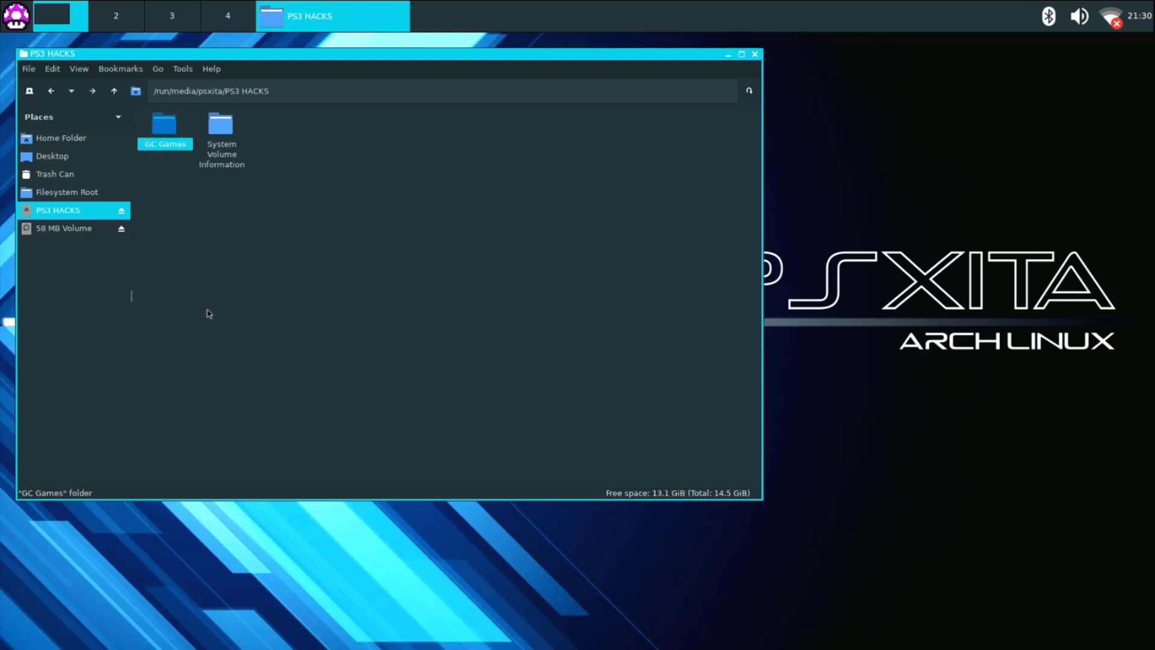
{"action": "mouse_move", "coordinate": [63, 142]}
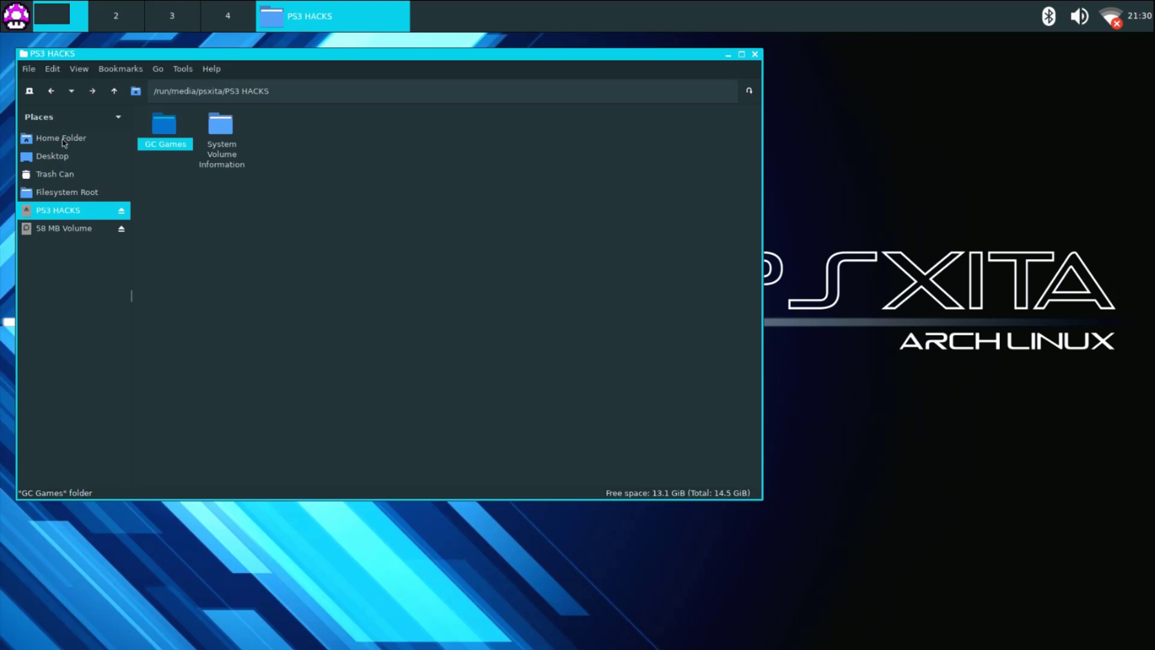
{"action": "left_click", "coordinate": [62, 138]}
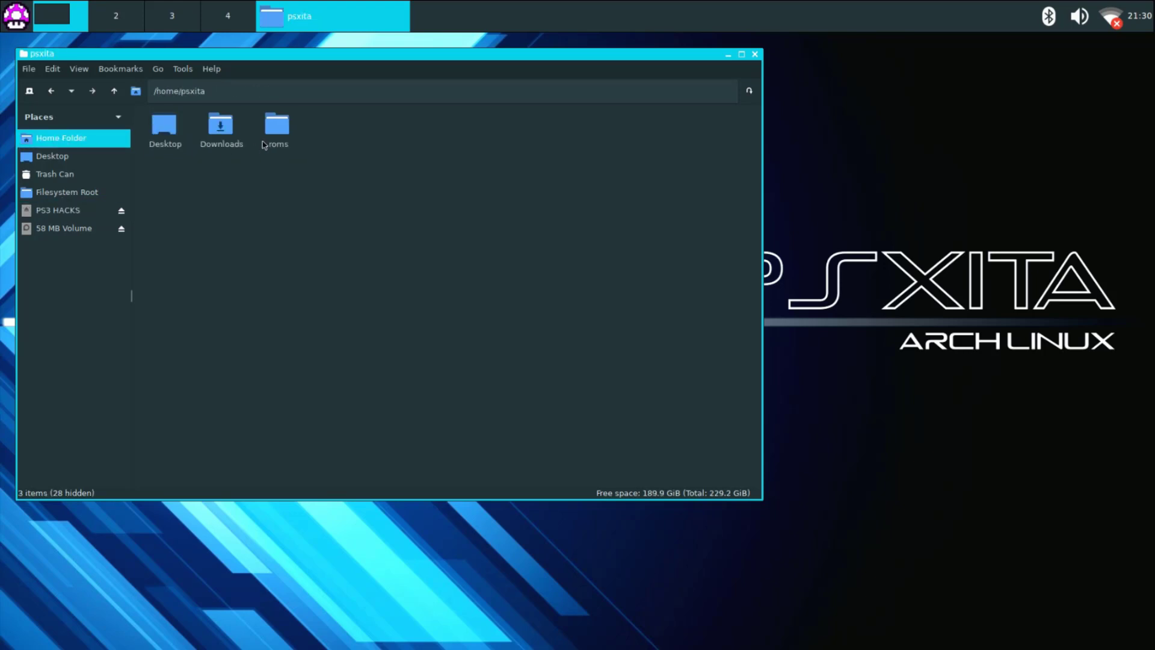
{"action": "double_click", "coordinate": [276, 125]}
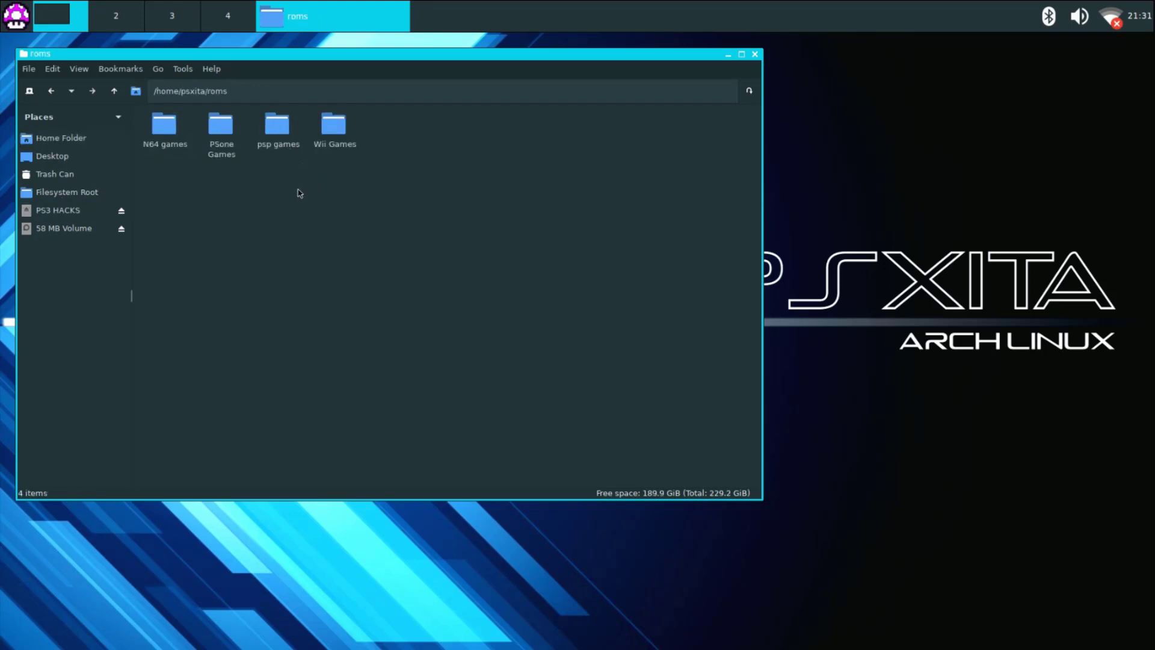
{"action": "mouse_move", "coordinate": [333, 219]}
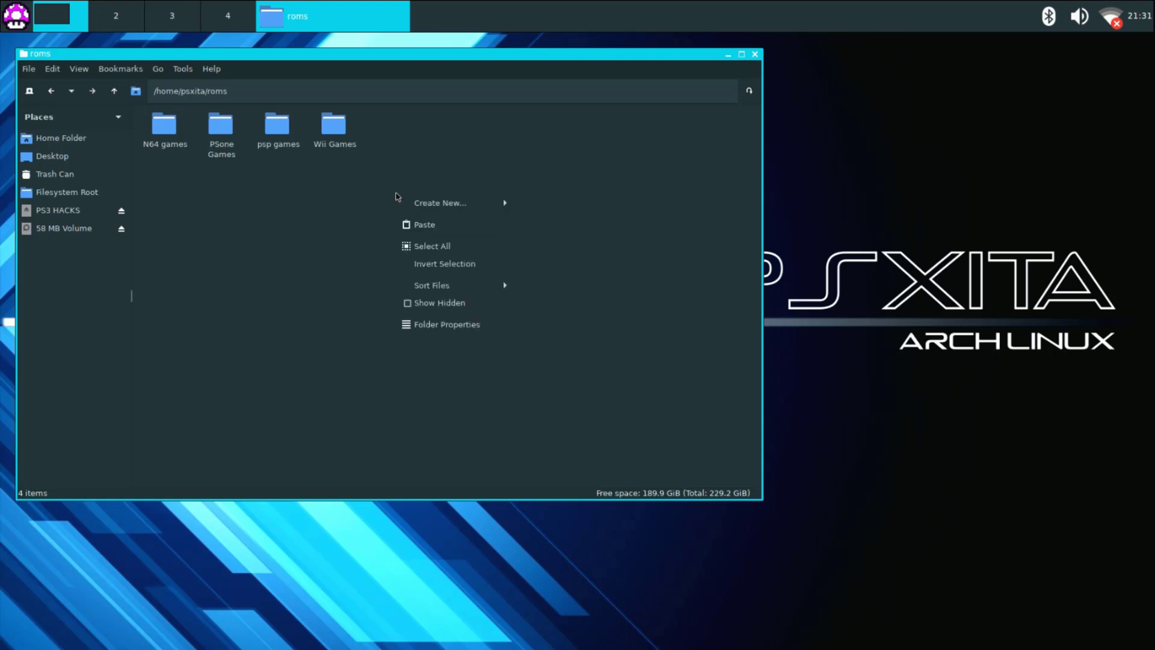
{"action": "mouse_move", "coordinate": [419, 228]}
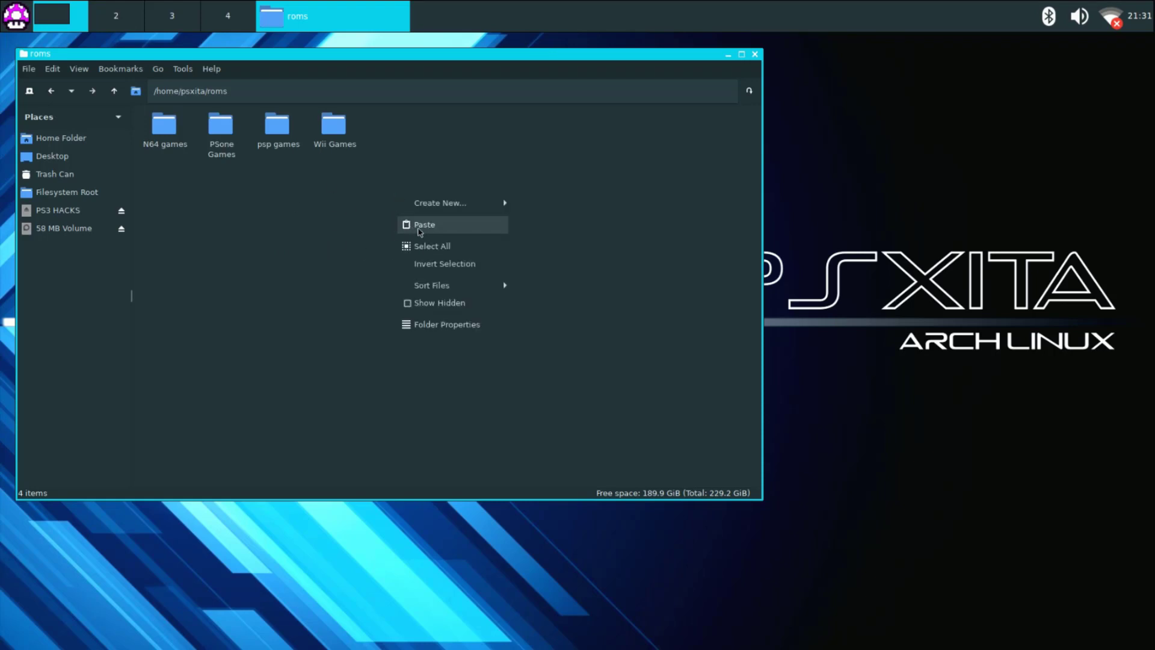
{"action": "left_click", "coordinate": [424, 224]}
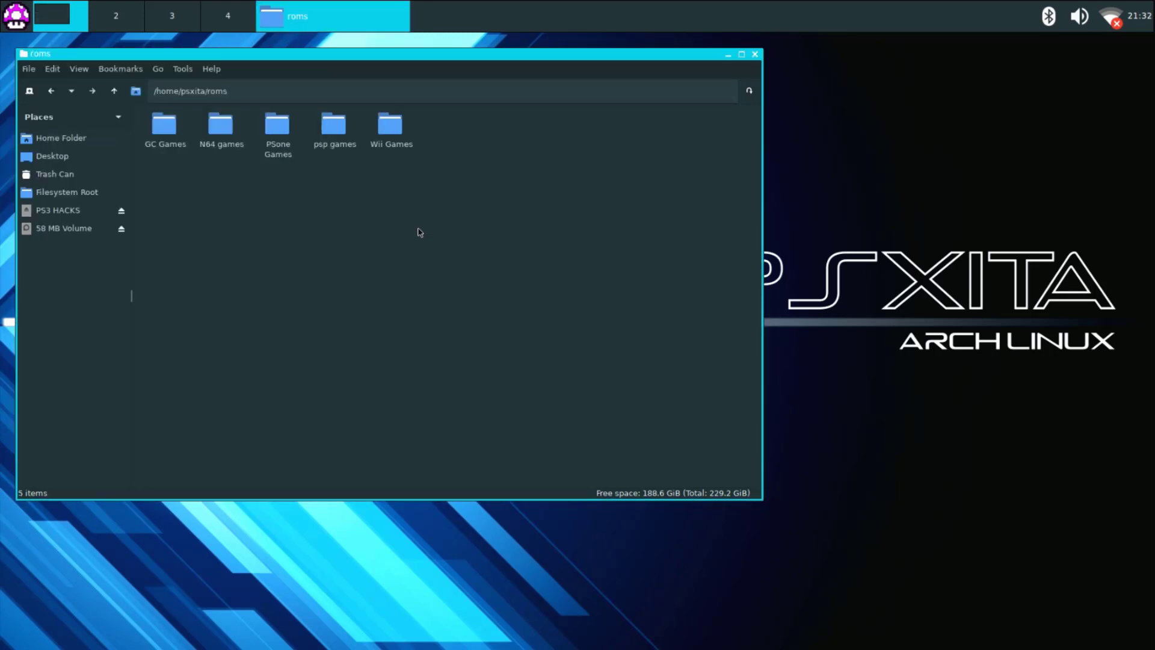
{"action": "mouse_move", "coordinate": [544, 145]}
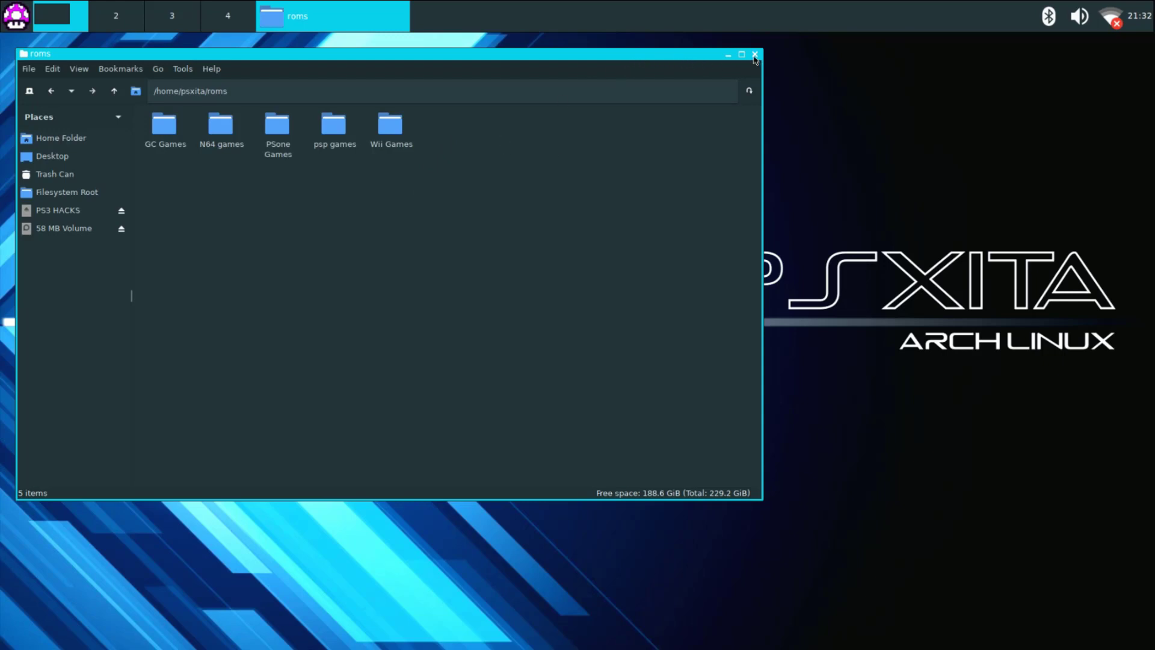
Close PCManFM and launch Dolphin Emulator from the application menu.
{"action": "left_click", "coordinate": [754, 54]}
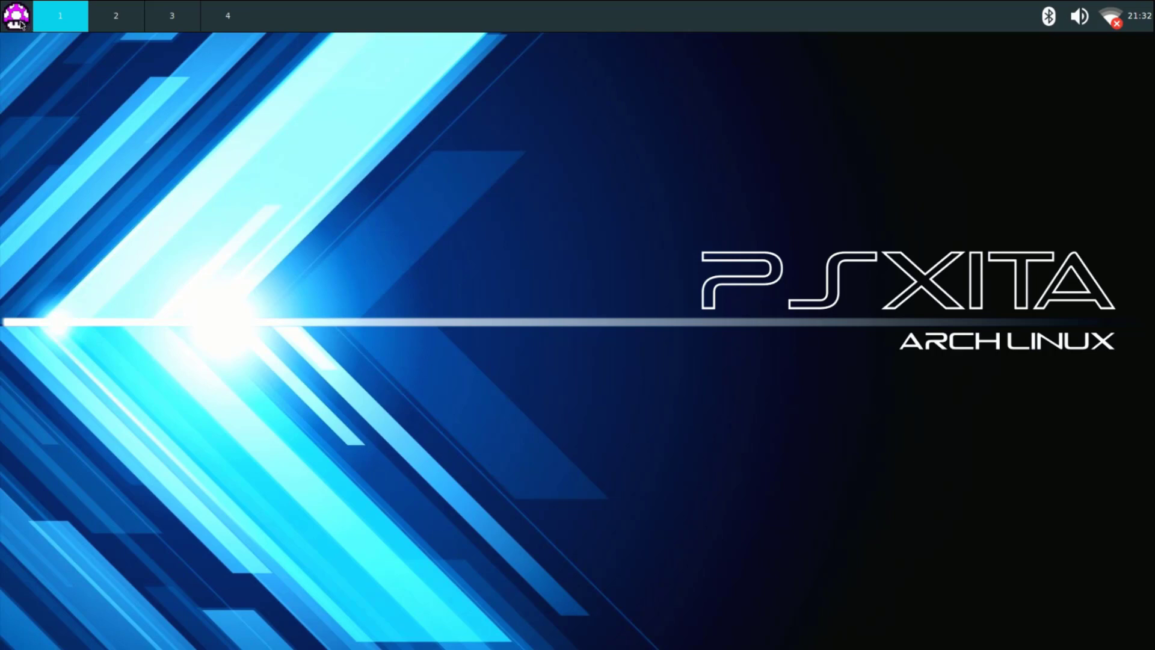
{"action": "left_click", "coordinate": [15, 16]}
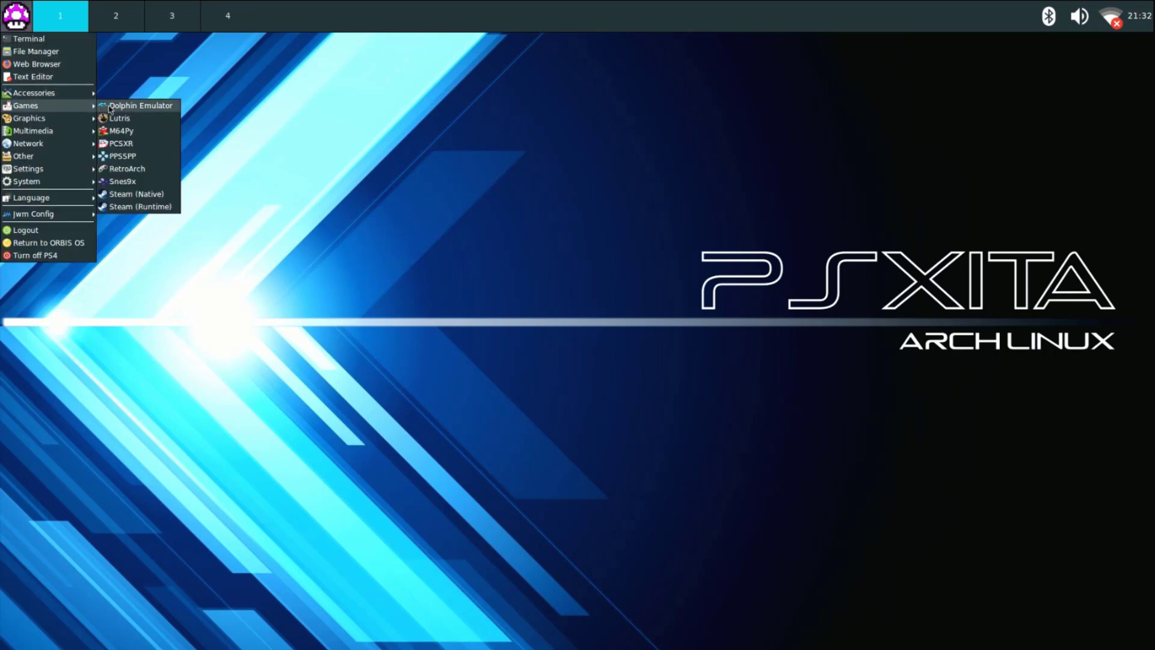
{"action": "left_click", "coordinate": [139, 105]}
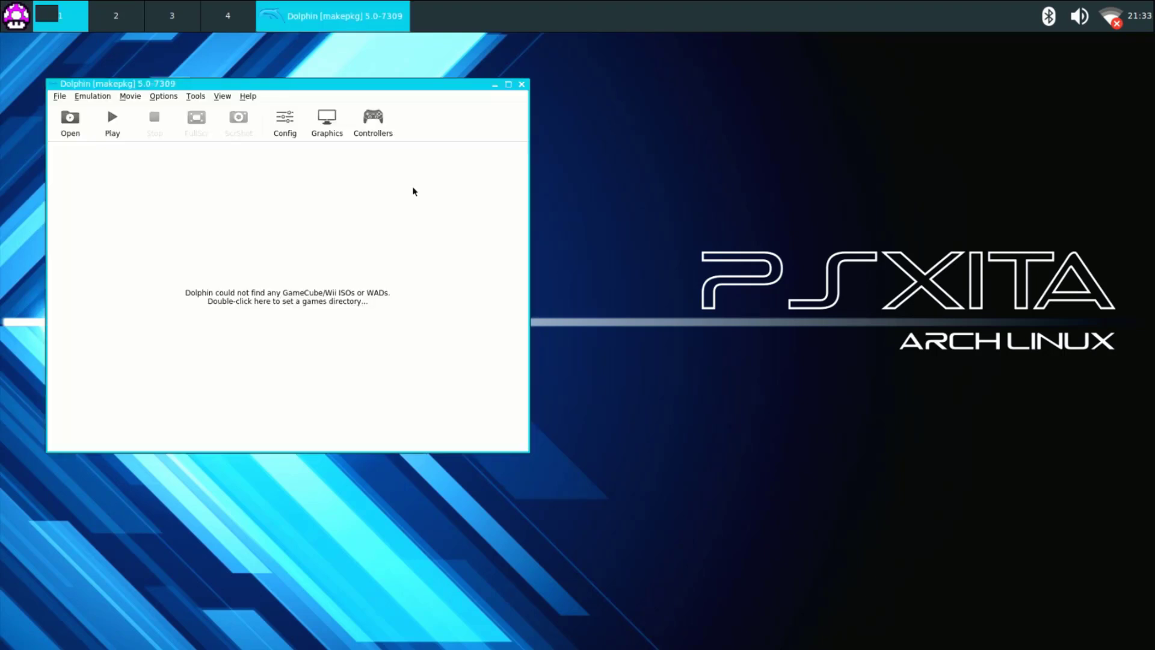
{"action": "mouse_move", "coordinate": [402, 199]}
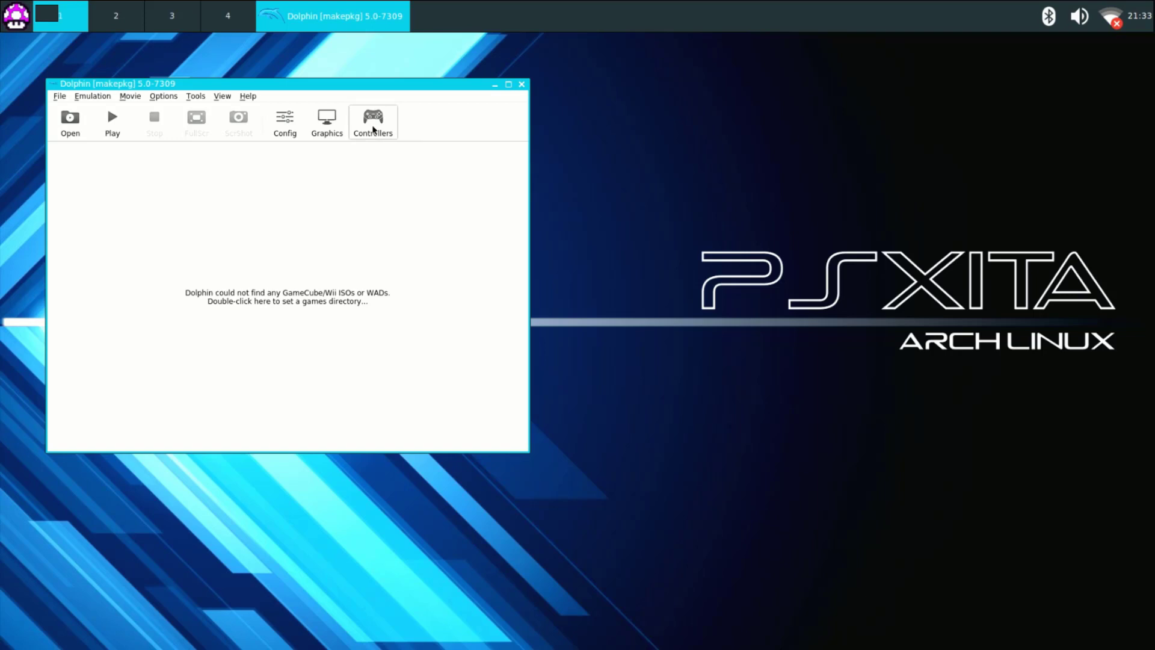
Open Dolphin's Controllers settings, showing Port 1 Standard Controller and Wii Remote 1 emulated.
{"action": "left_click", "coordinate": [373, 121]}
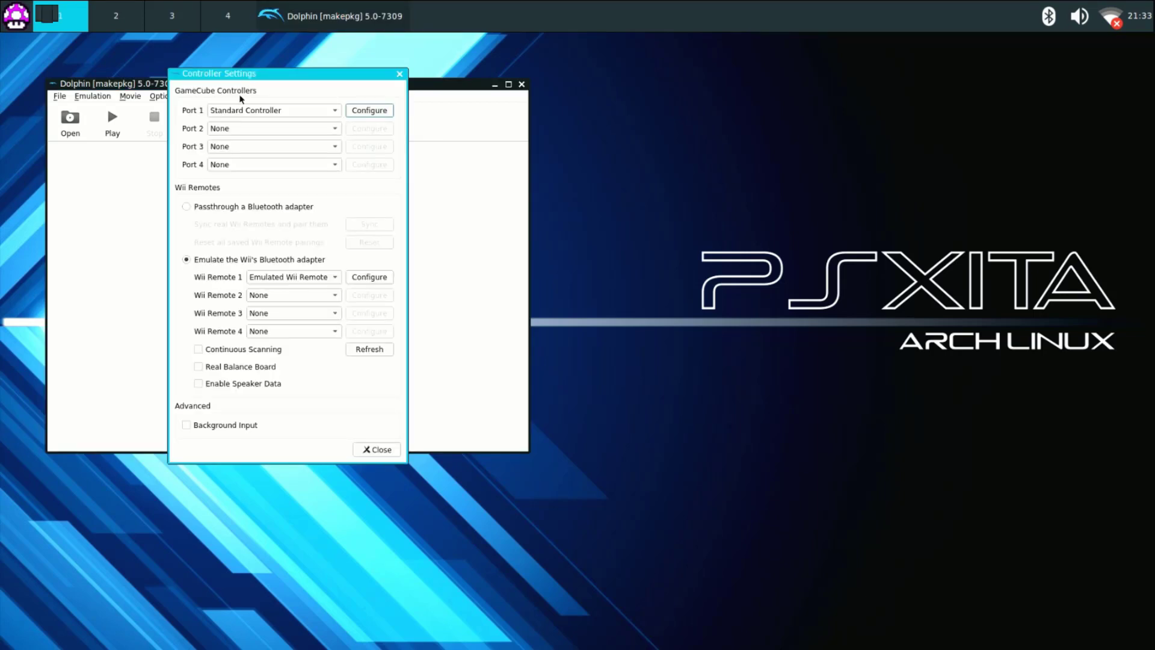
{"action": "mouse_move", "coordinate": [223, 132]}
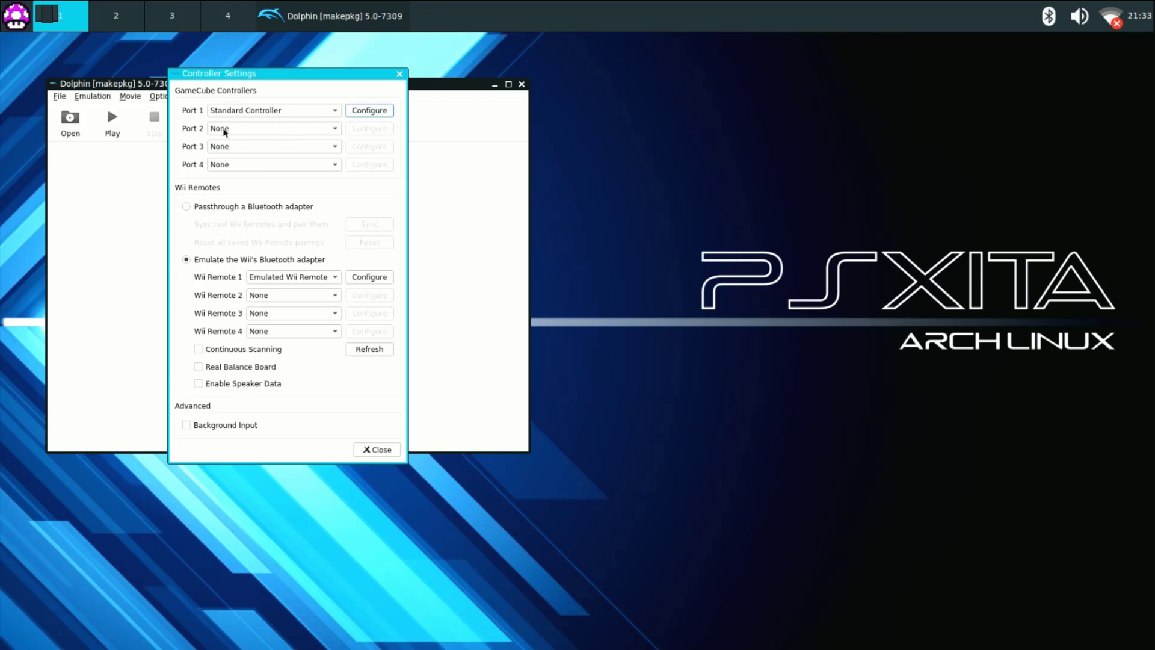
{"action": "mouse_move", "coordinate": [288, 148]}
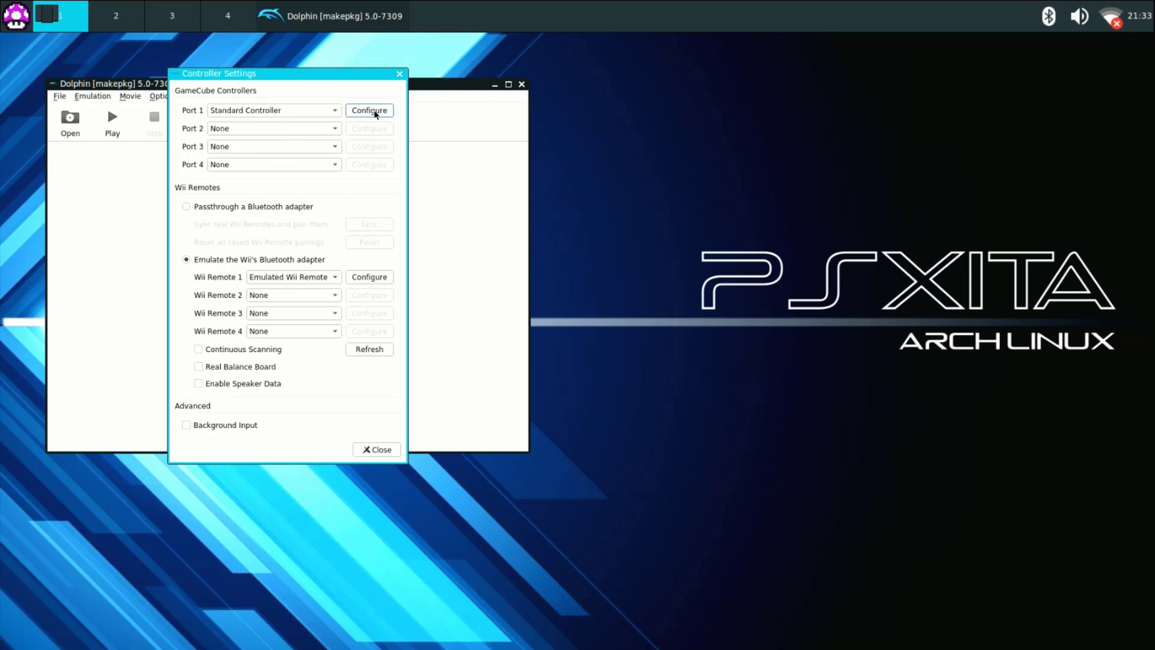
Review the Port 1 Sony wireless controller mapping, then close it.
{"action": "left_click", "coordinate": [369, 109]}
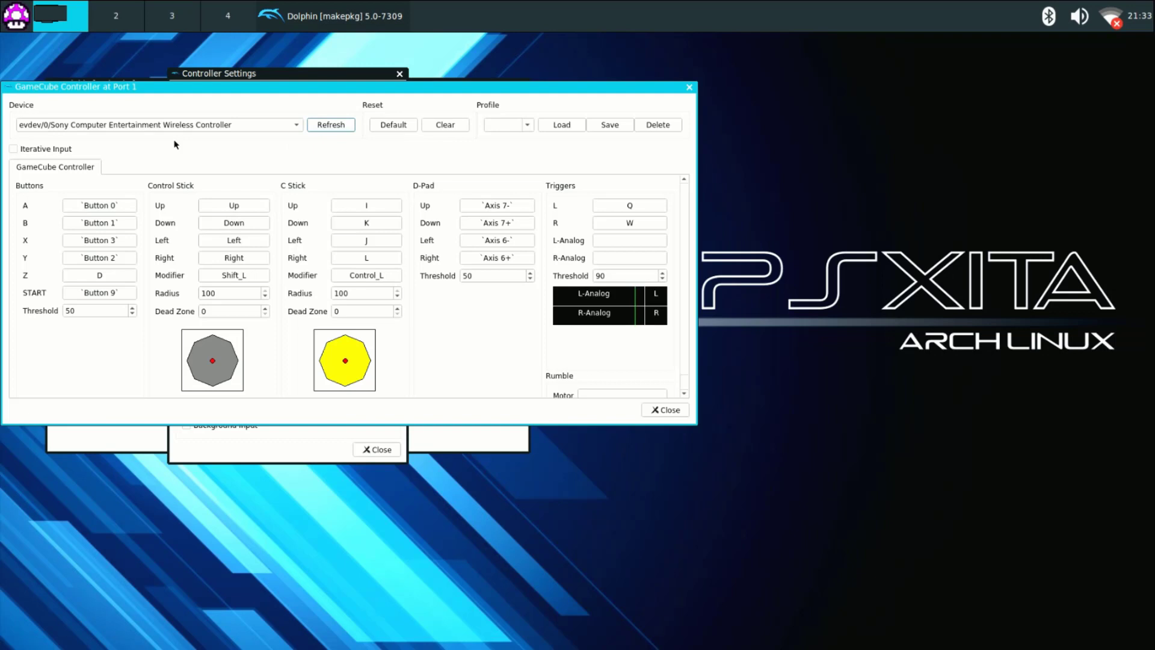
{"action": "mouse_move", "coordinate": [200, 219]}
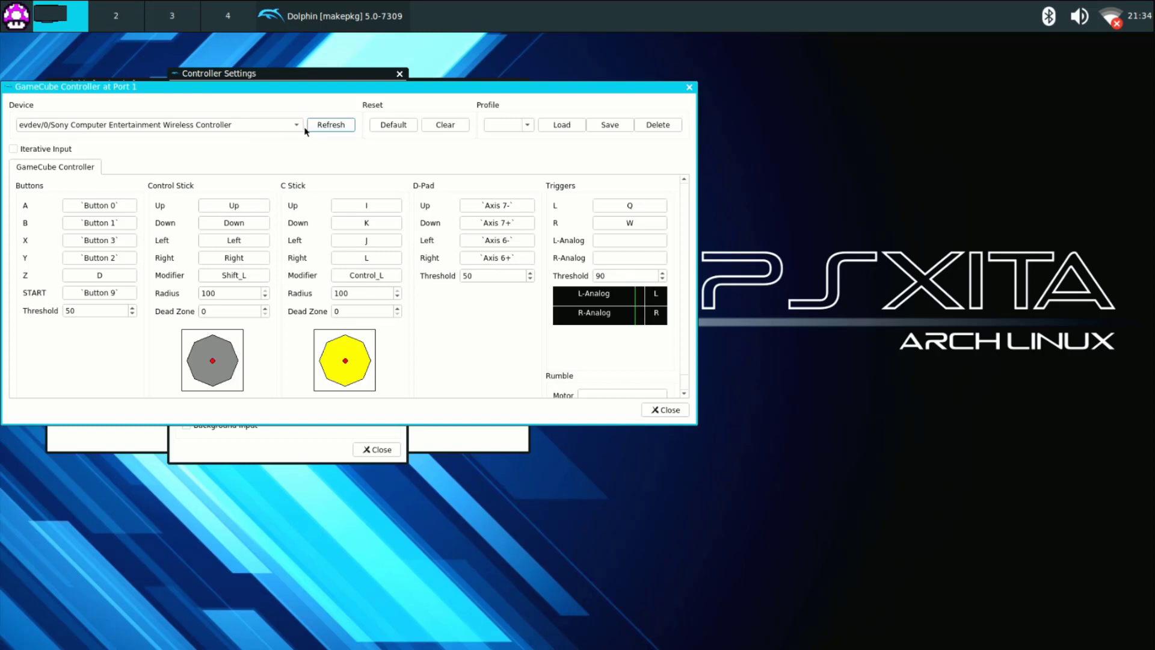
{"action": "mouse_move", "coordinate": [286, 131]}
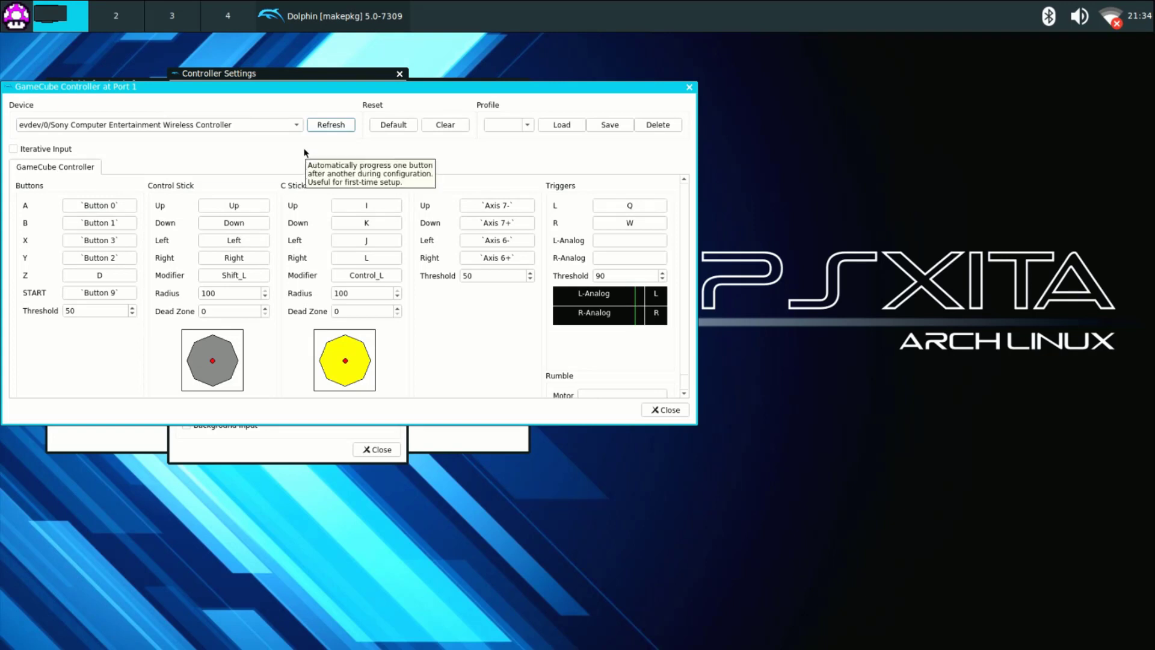
{"action": "mouse_move", "coordinate": [403, 257]}
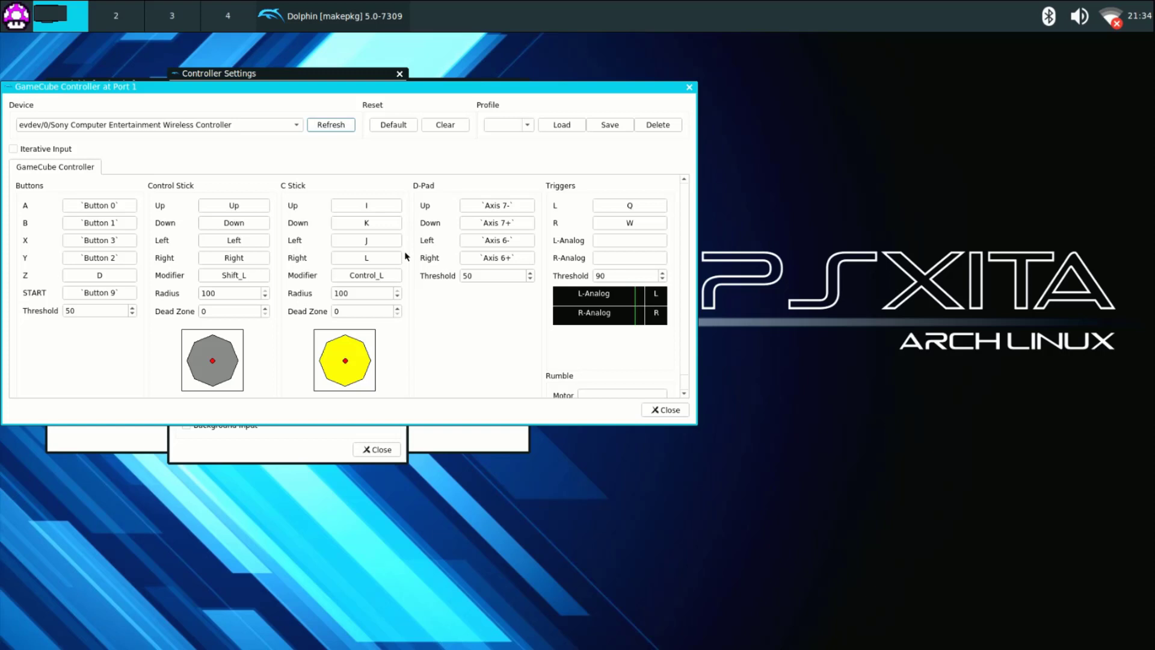
{"action": "mouse_move", "coordinate": [547, 252]}
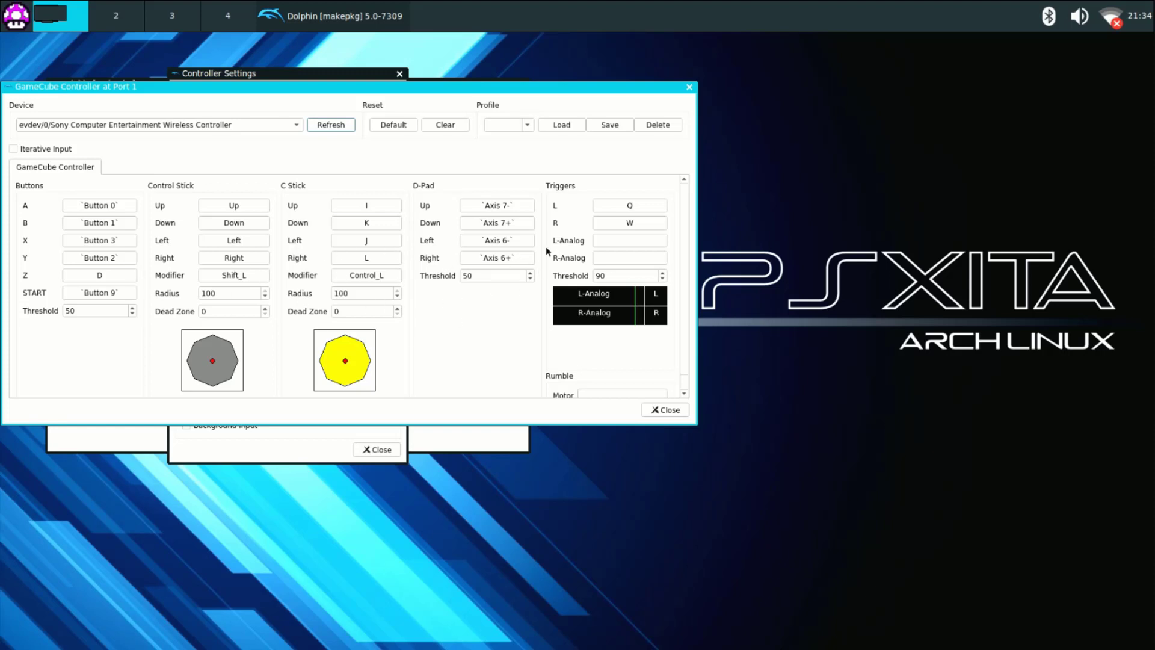
{"action": "mouse_move", "coordinate": [686, 411]}
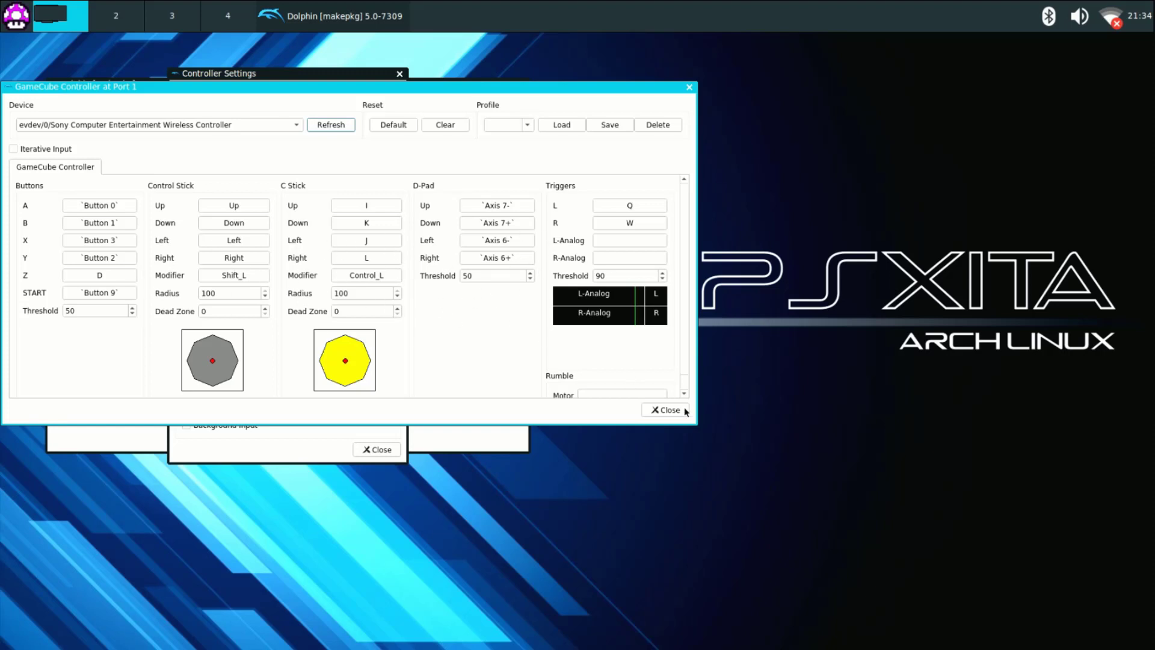
{"action": "left_click", "coordinate": [665, 410]}
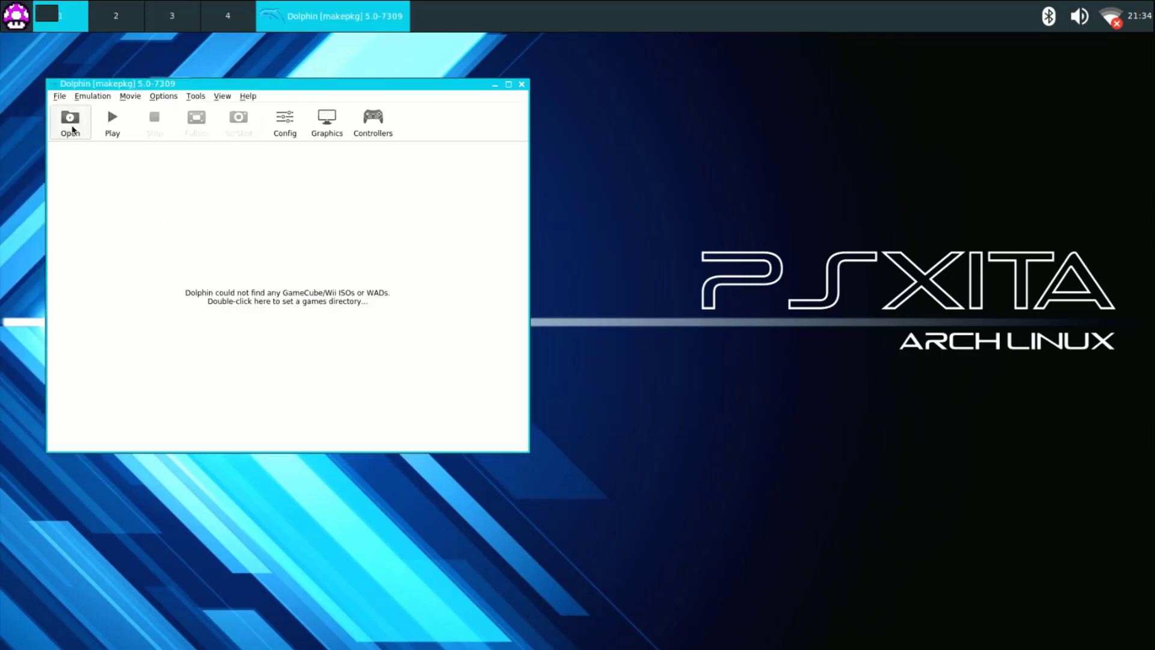
Open Super Smash Bros. Melee.iso from roms/GC Games in Dolphin.
{"action": "left_click", "coordinate": [69, 122]}
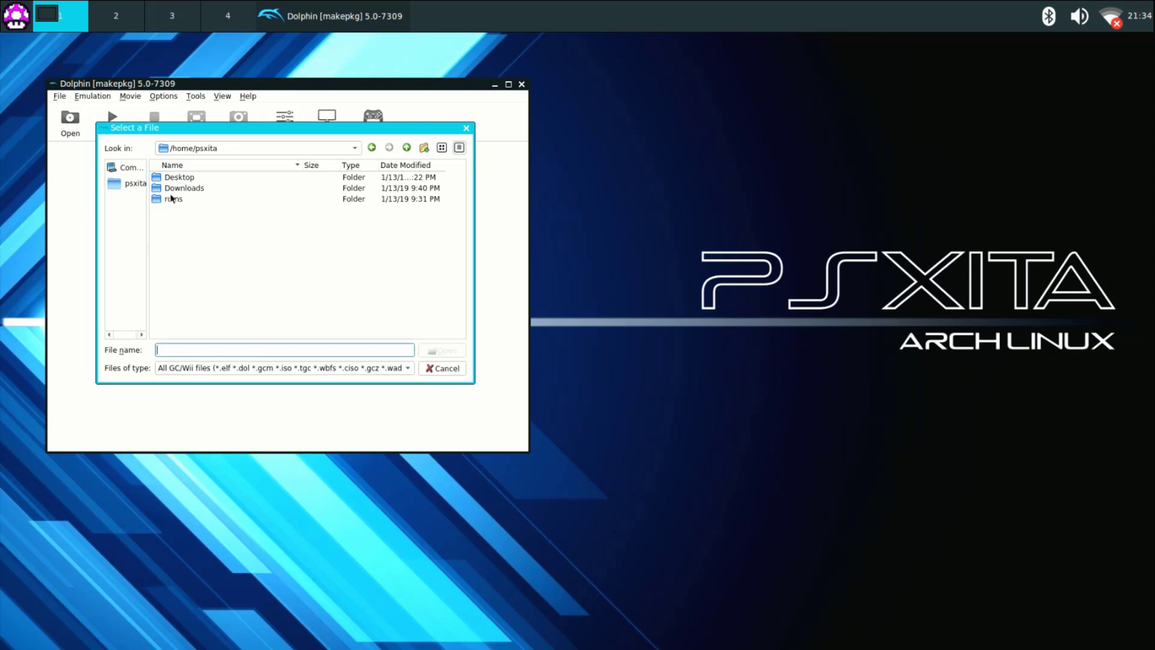
{"action": "double_click", "coordinate": [174, 199]}
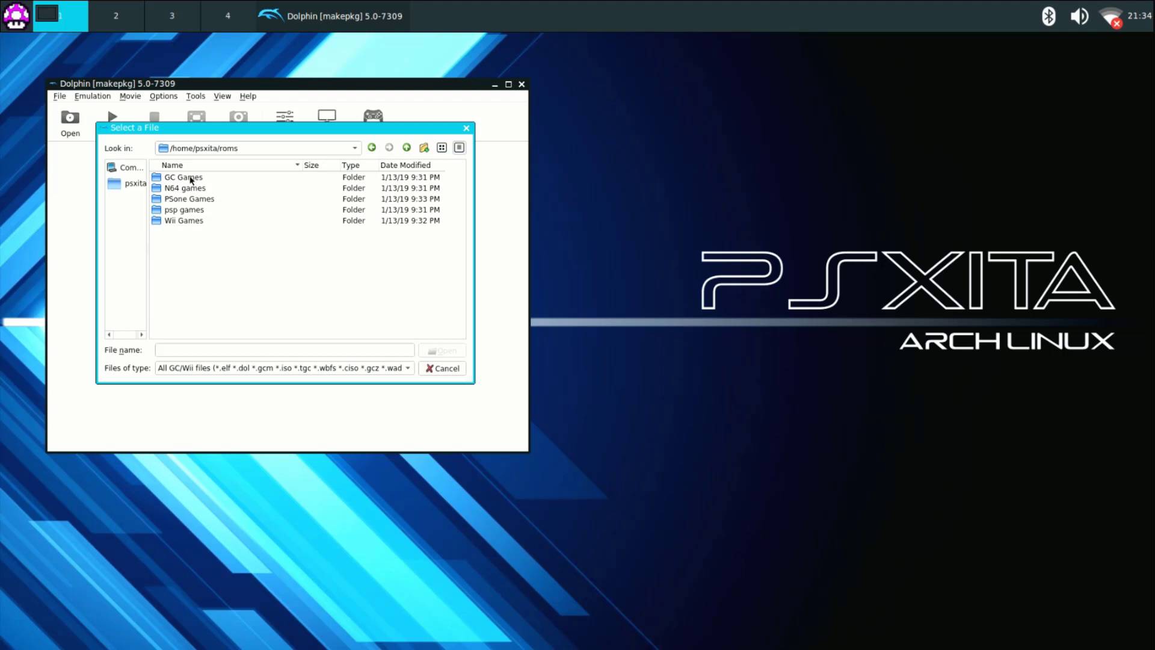
{"action": "double_click", "coordinate": [183, 177]}
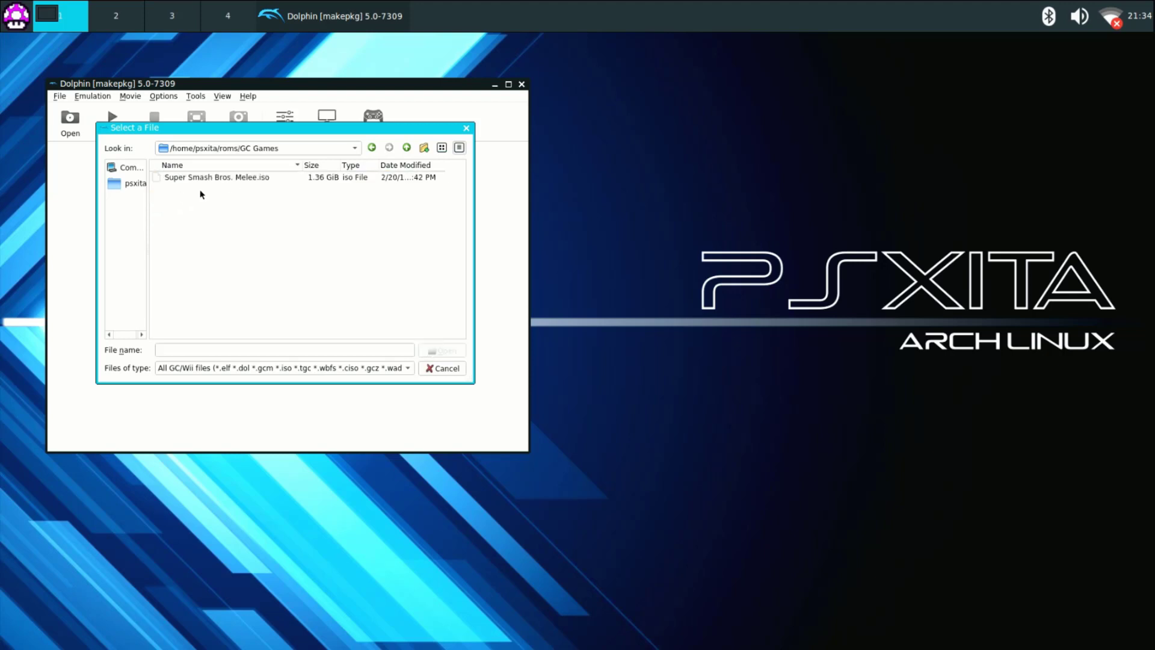
{"action": "left_click", "coordinate": [216, 177]}
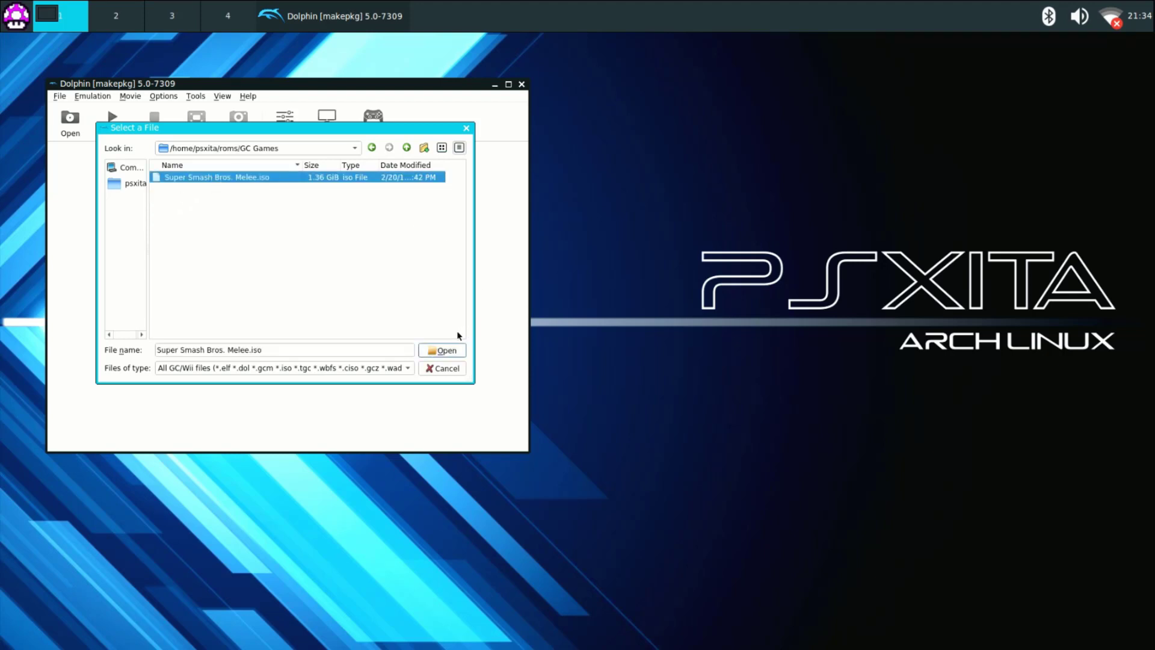
{"action": "left_click", "coordinate": [448, 351]}
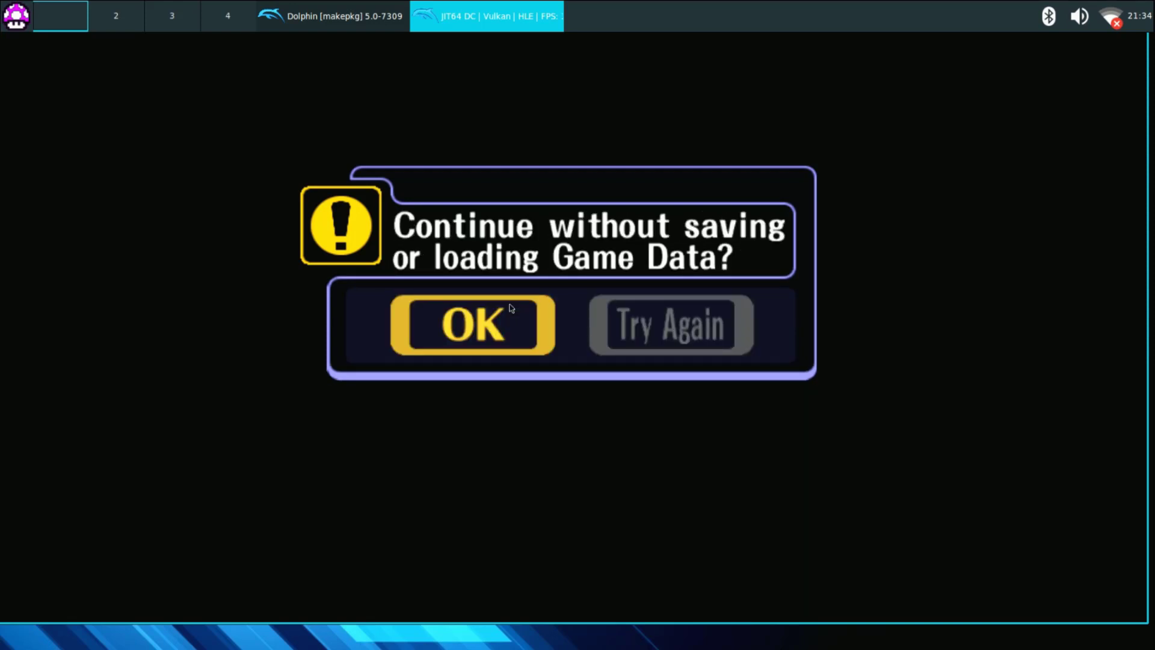
Accept continuing without save data to reach the Nintendo and HAL Laboratory intro.
{"action": "left_click", "coordinate": [472, 325]}
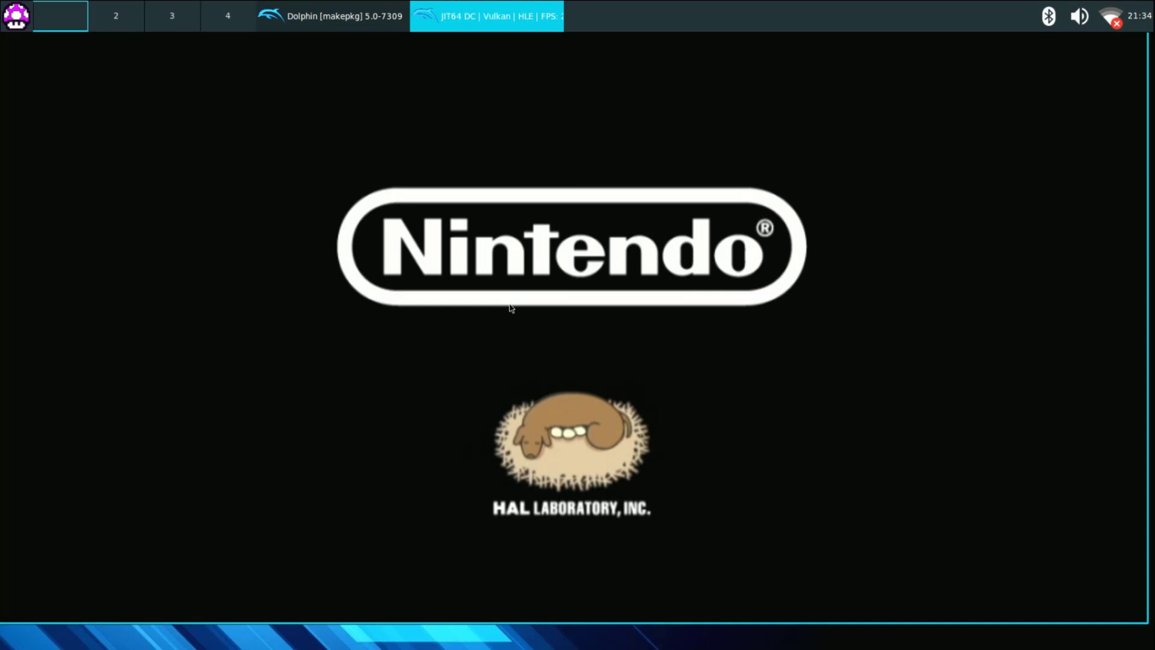